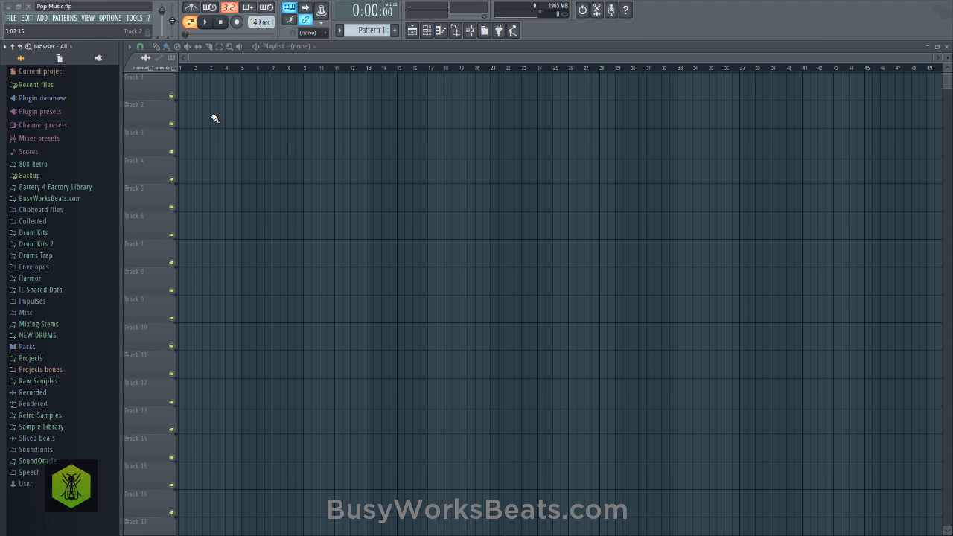
# Browse Ultimate Producer Bundle 3's FL Studio 12 templates and drag in Fifth Harmony-Homework UPB3
pyautogui.scroll(-3)
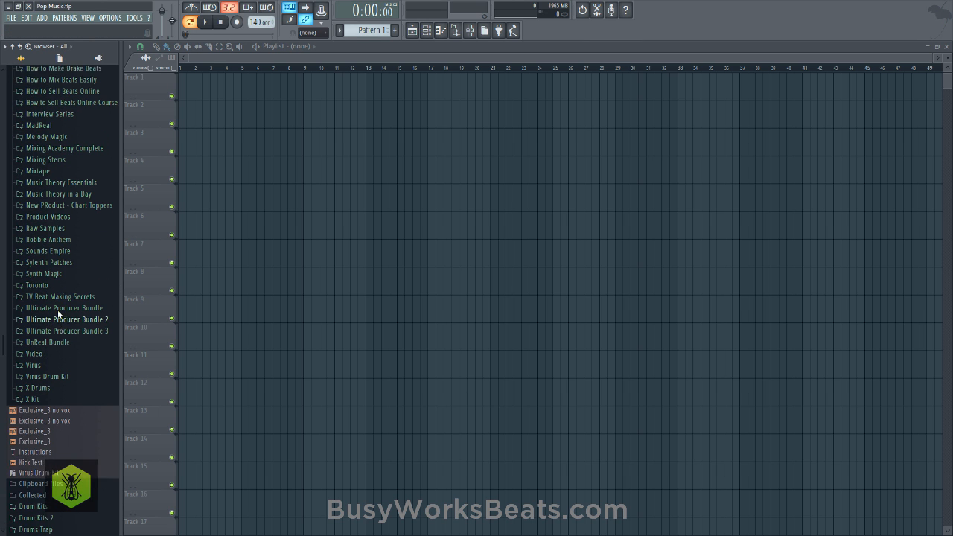
pyautogui.scroll(-3)
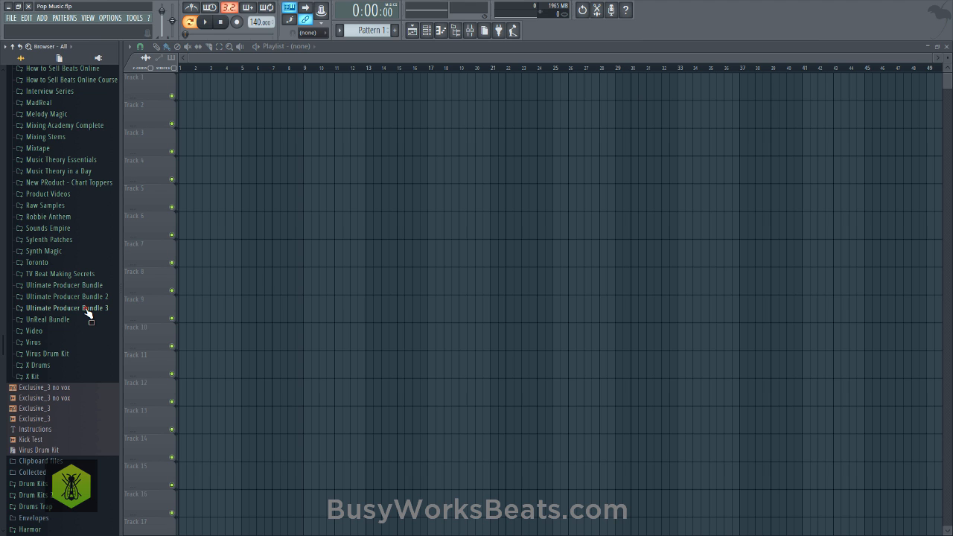
pyautogui.click(67, 308)
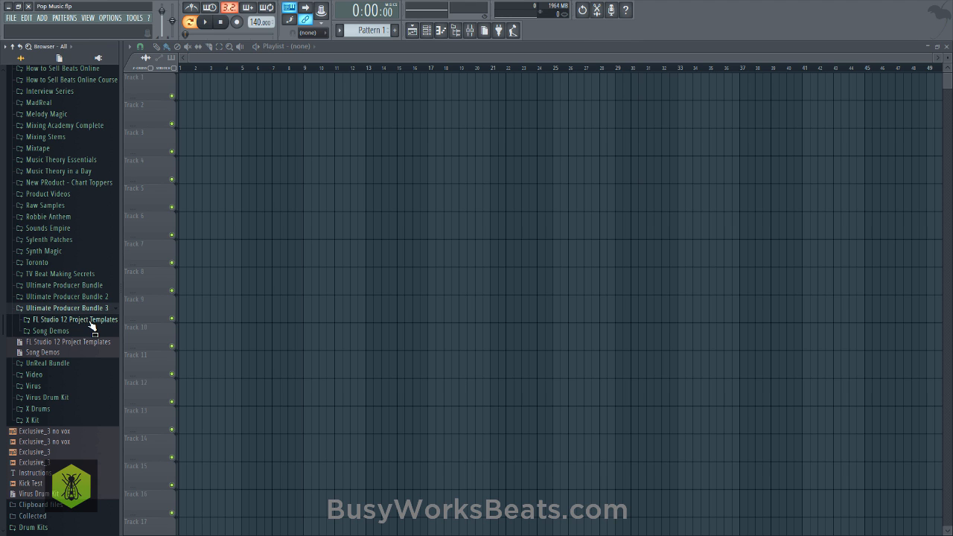
pyautogui.click(75, 319)
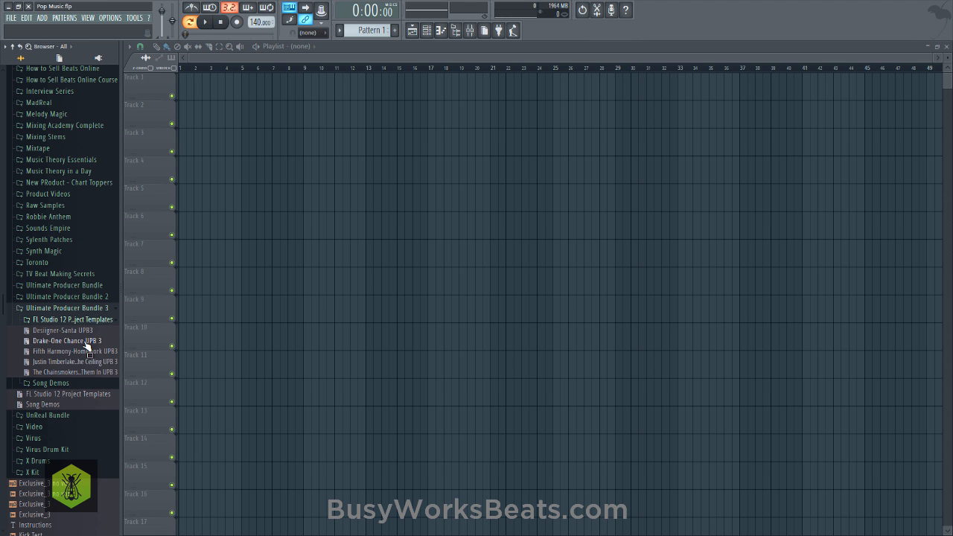
pyautogui.moveTo(74, 351); pyautogui.dragTo(108, 289)
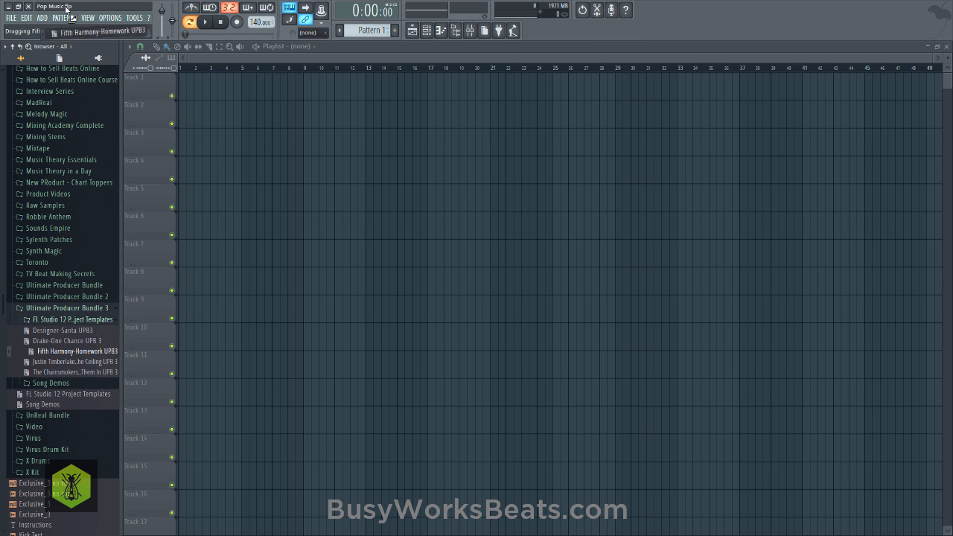
# Open the Fifth Harmony-Homework template and select the kick channel in the Channel rack
pyautogui.doubleClick(76, 351)
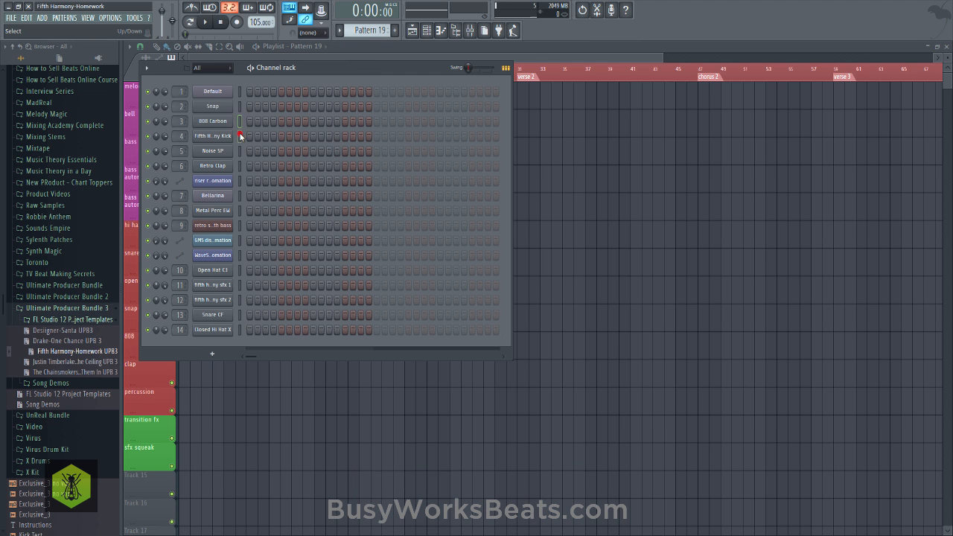
pyautogui.click(250, 135)
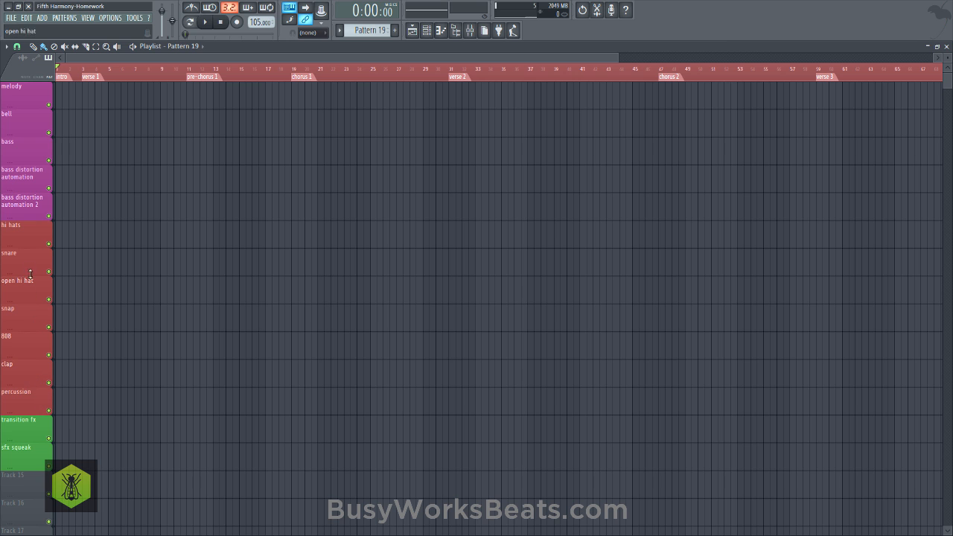
# Add a track named 'kick' above percussion and paint a Pattern 19 clip at bar 1
pyautogui.scroll(-3)
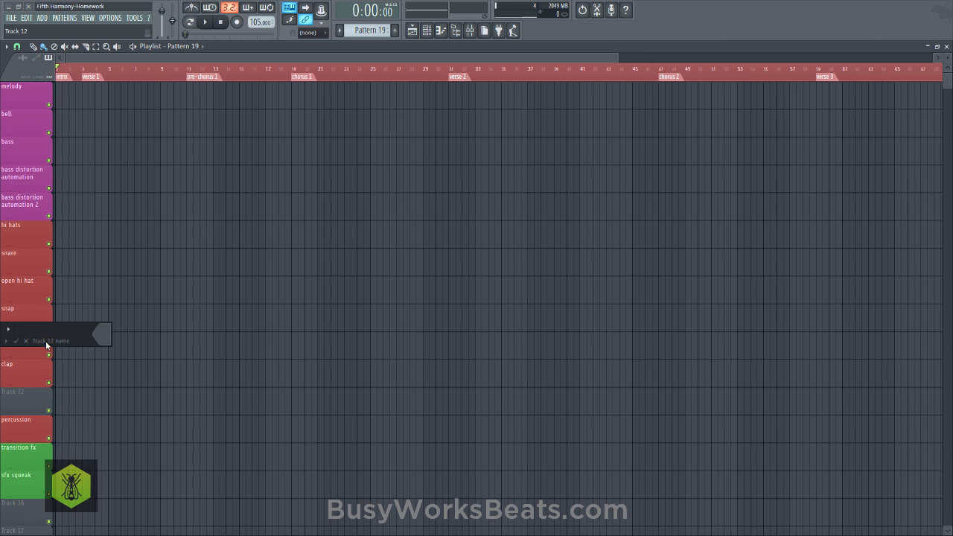
pyautogui.write('kick')
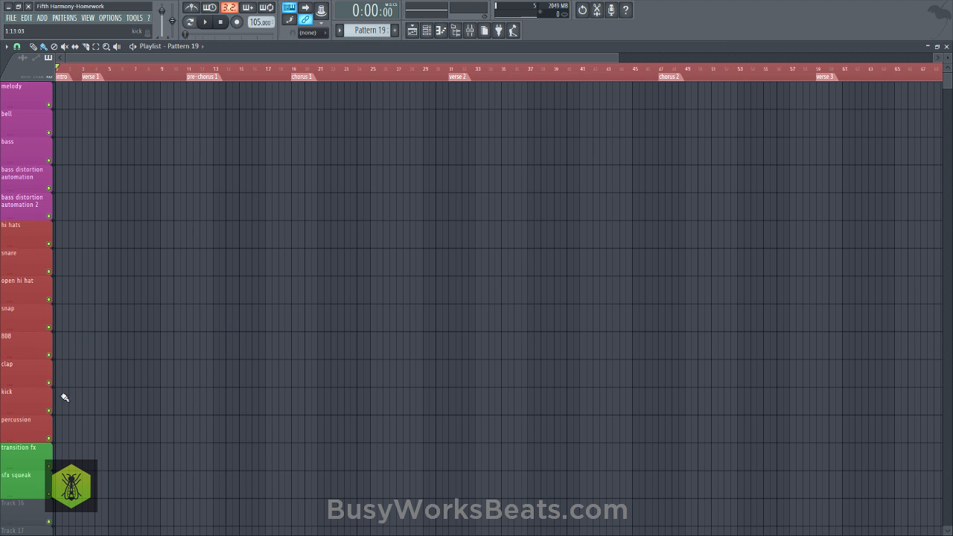
pyautogui.click(16, 46)
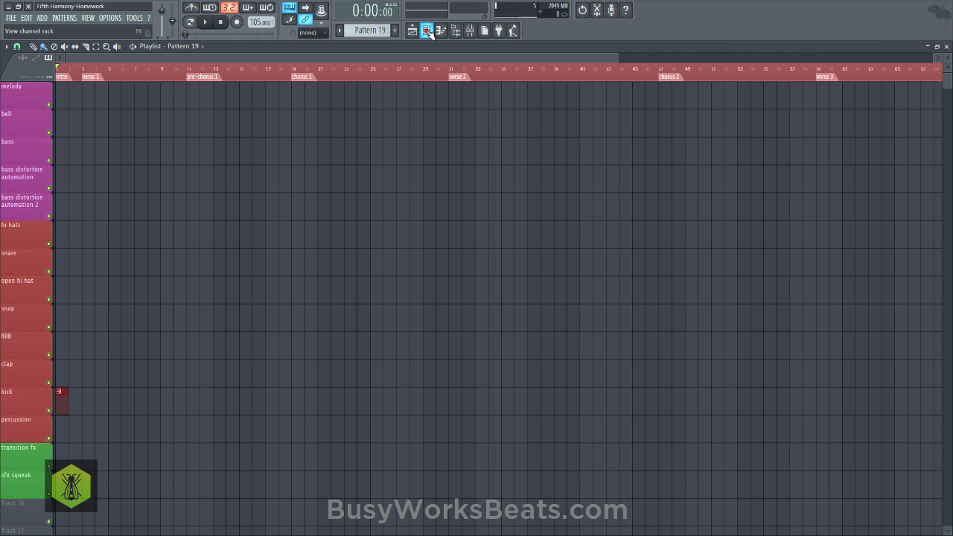
# Program kick steps in Pattern 19 and paint it across bars 1–17
pyautogui.click(424, 30)
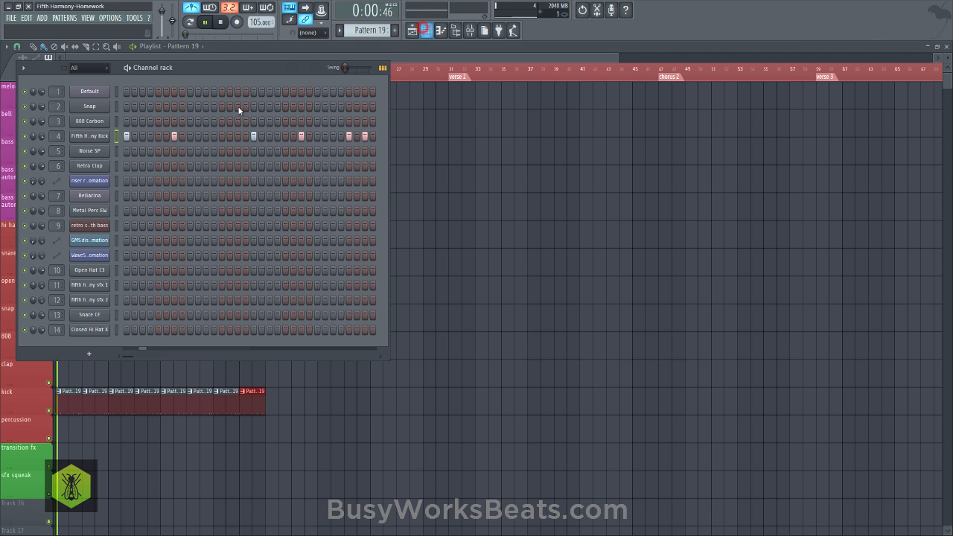
pyautogui.click(199, 13)
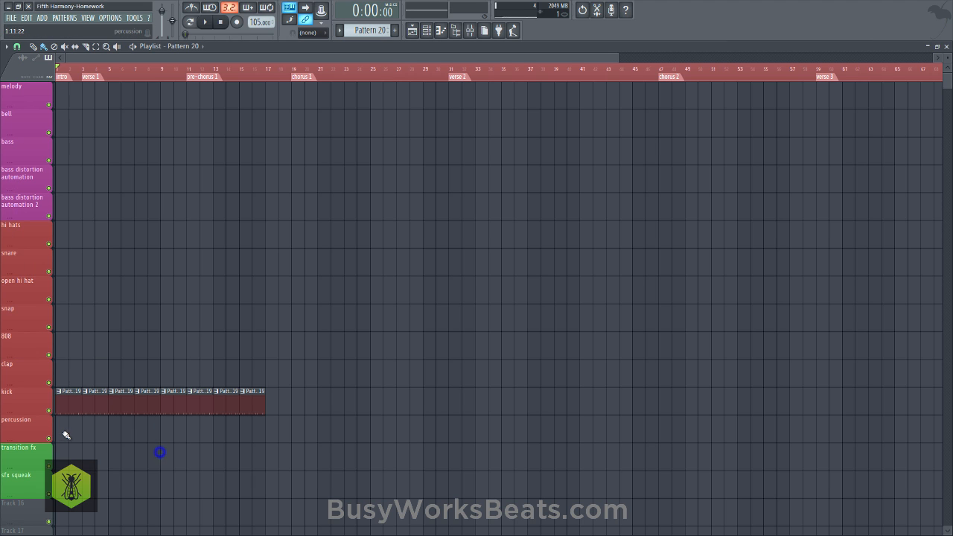
# Program hi hat and percussion Patterns 20 and 21 and paint them across bars 1–17
pyautogui.click(62, 287)
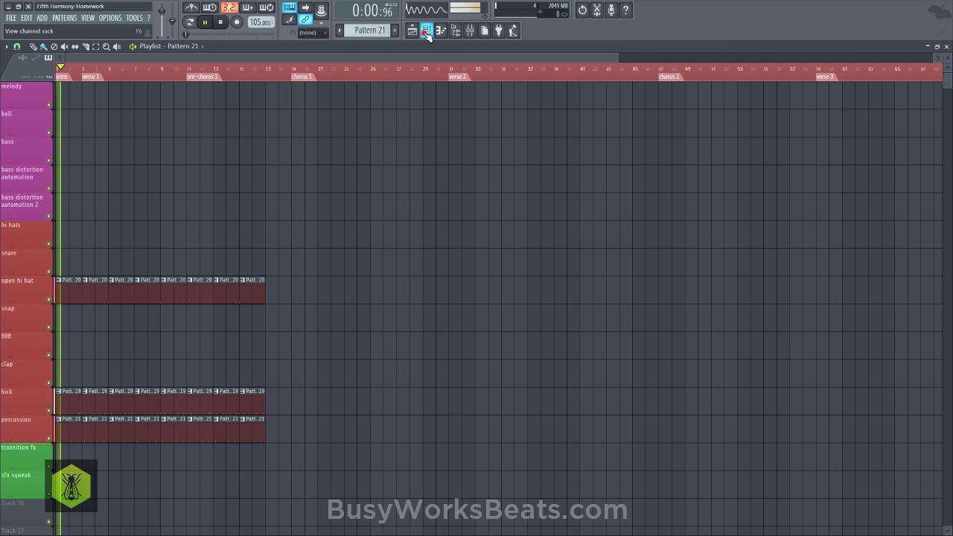
# Paint a clap pattern from bar 5 and start the melody track with Pattern 23
pyautogui.click(426, 31)
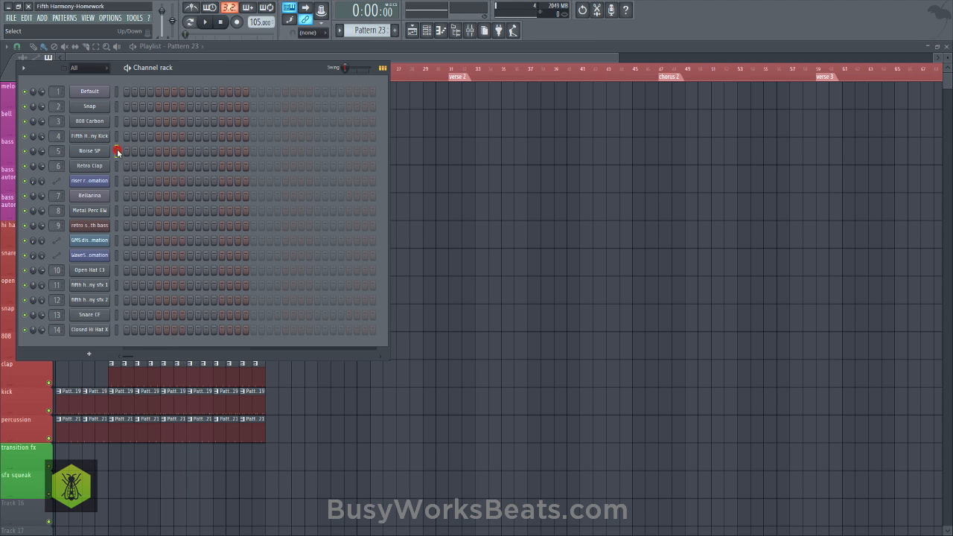
pyautogui.click(219, 26)
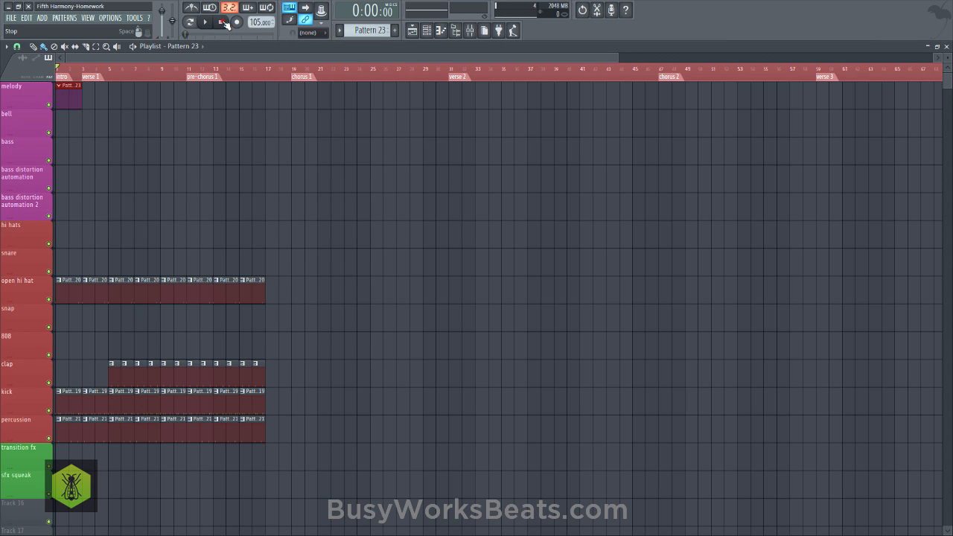
# Stop playback and draw the two-bar melody starting C5, G4, G#4, G4, D#4 in Pattern 23
pyautogui.click(417, 30)
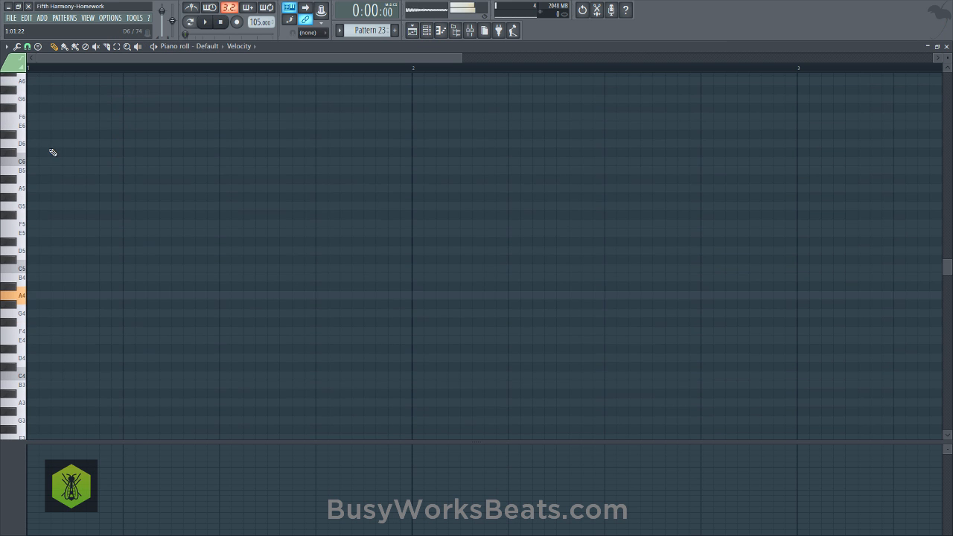
pyautogui.click(45, 269)
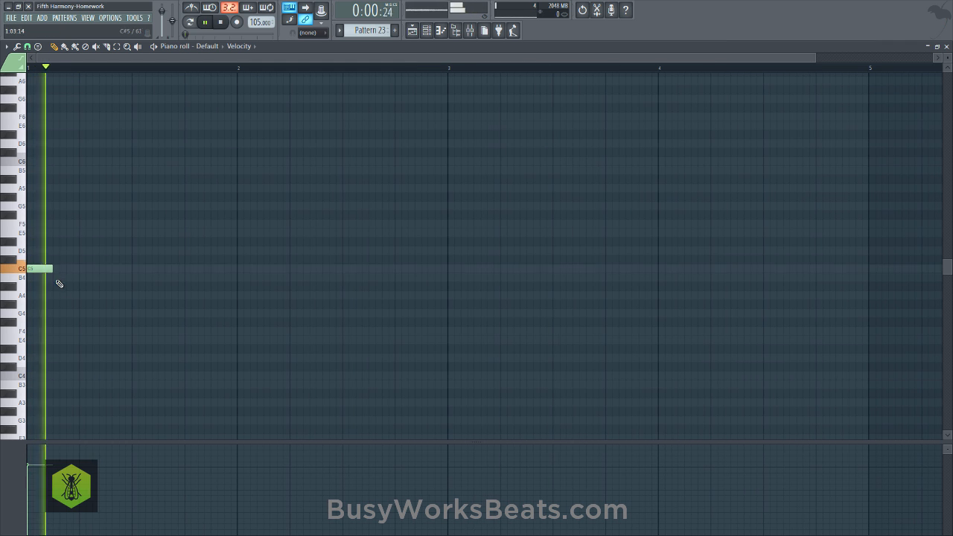
pyautogui.click(86, 312)
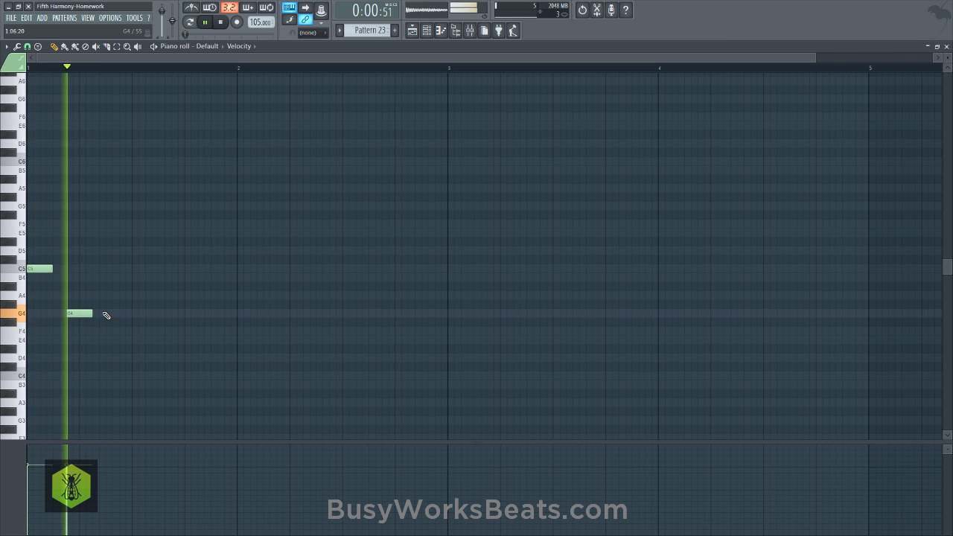
pyautogui.click(119, 304)
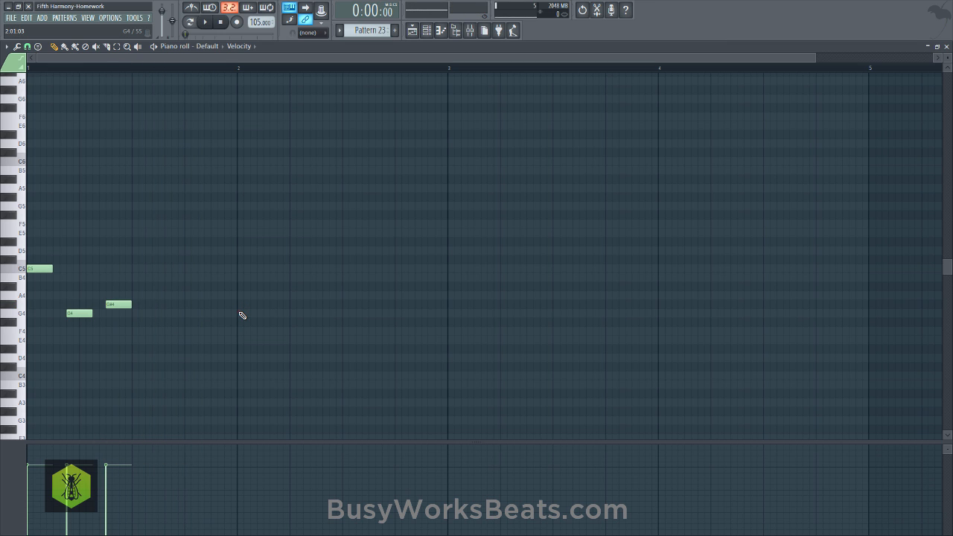
pyautogui.click(249, 313)
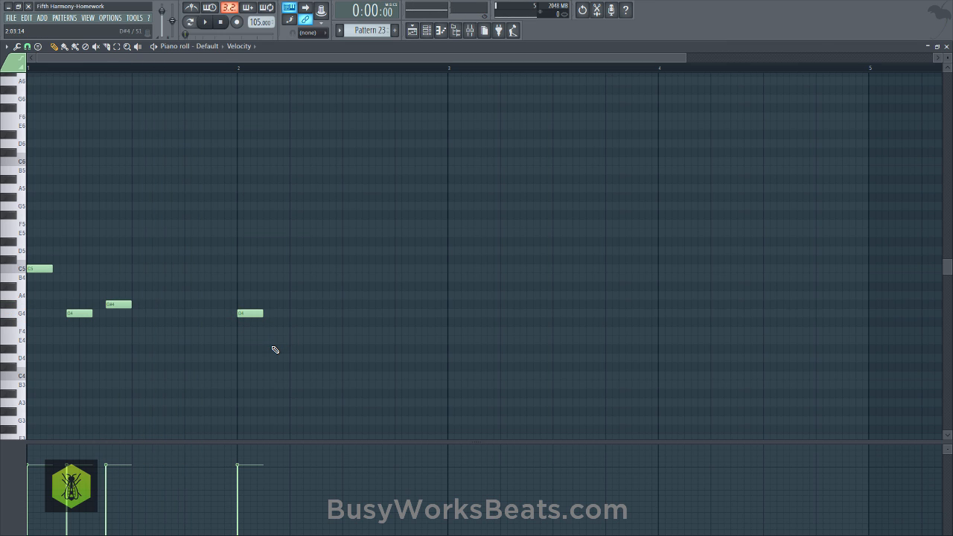
pyautogui.click(280, 349)
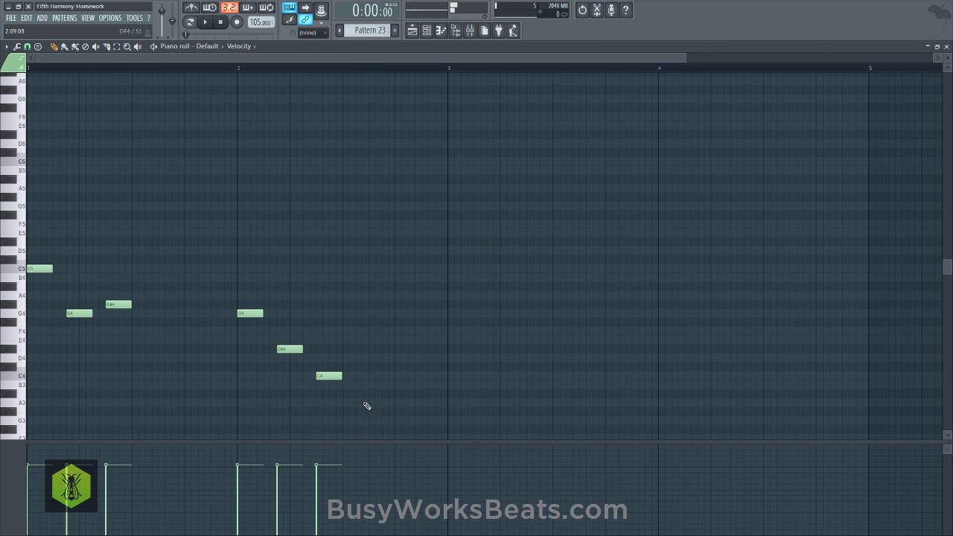
# Repeat the melody in bars 3–4 and add a G5 note at bar 3
pyautogui.press('ctrl+a')
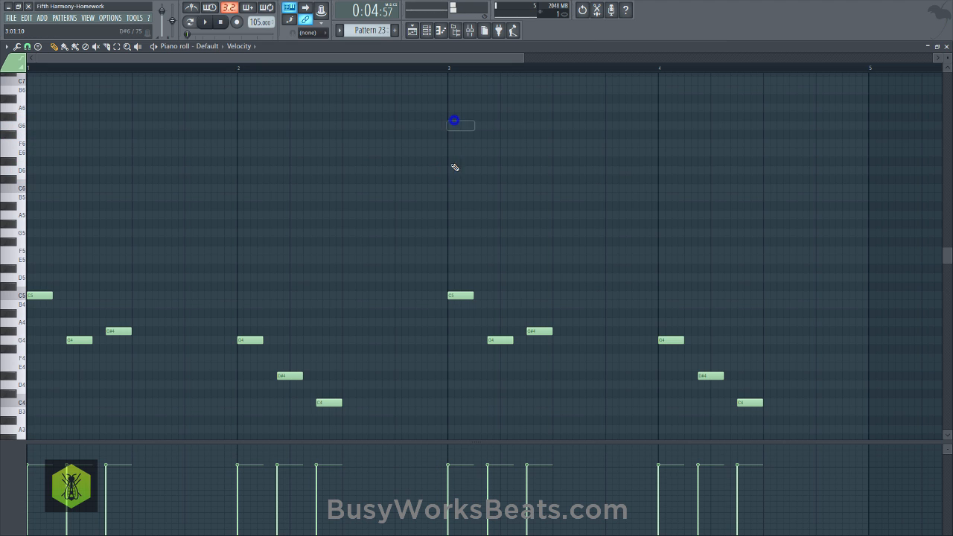
pyautogui.moveTo(454, 121); pyautogui.dragTo(460, 233)
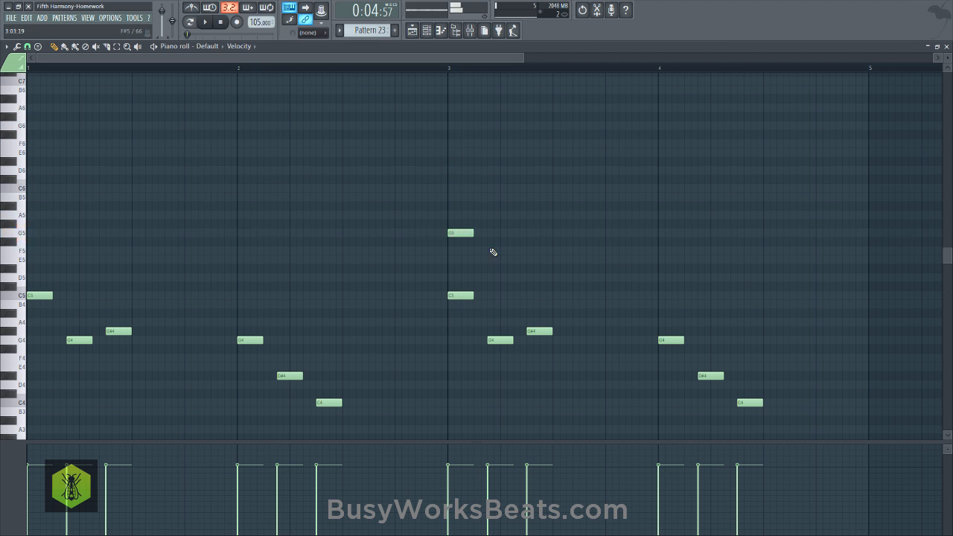
pyautogui.click(493, 286)
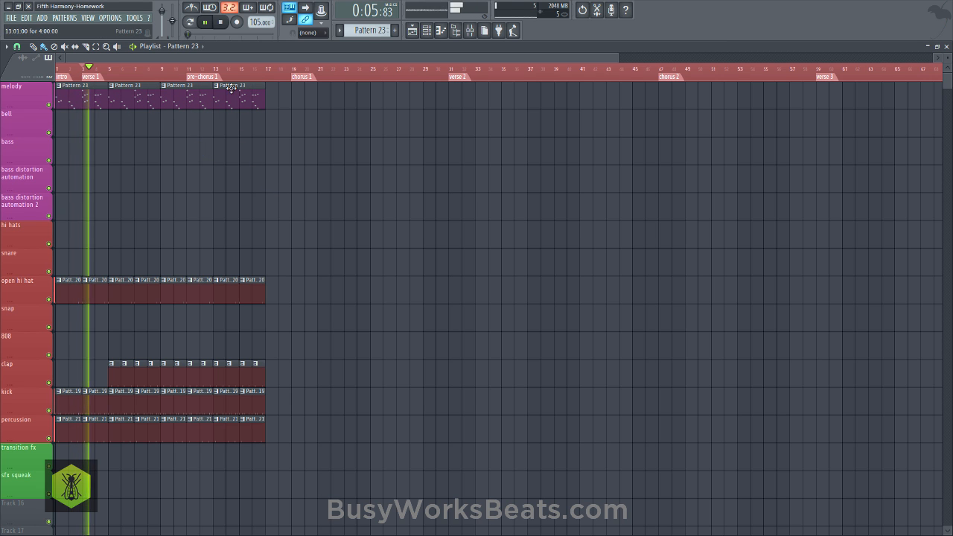
# Show the Channel rack and copy the Pattern 23 melody notes
pyautogui.click(221, 27)
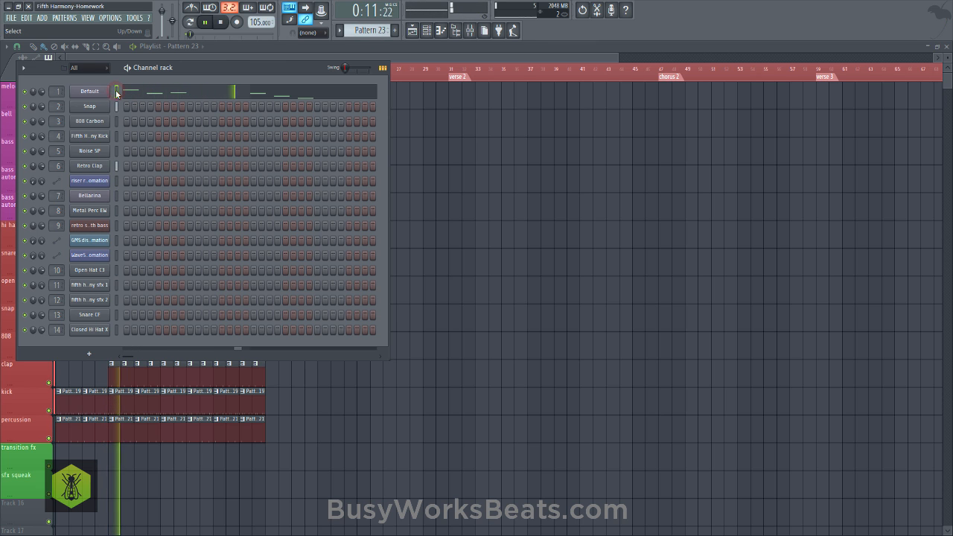
pyautogui.press('Ctrl+C')
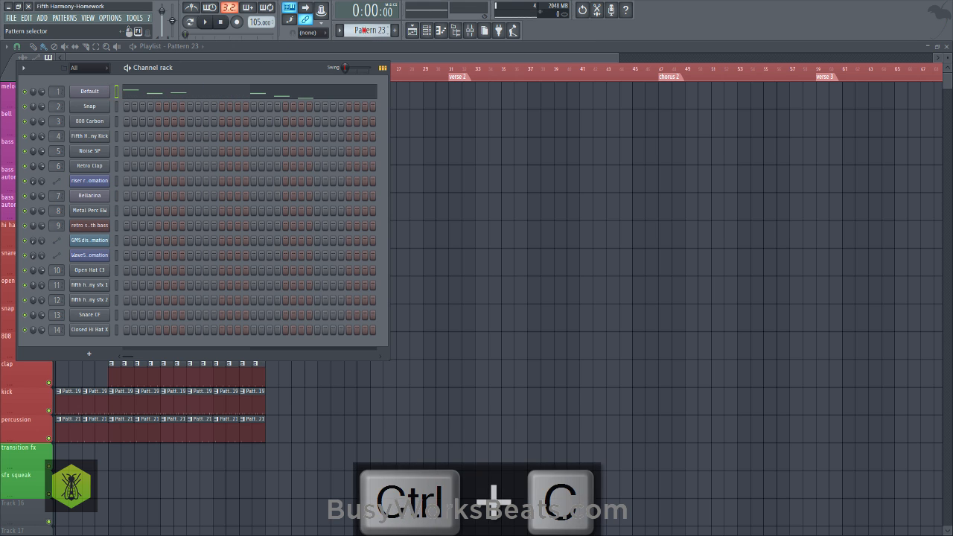
# Paste the melody into Pattern 24 on the bell track from bar 9 and save
pyautogui.press('ctrl+v')
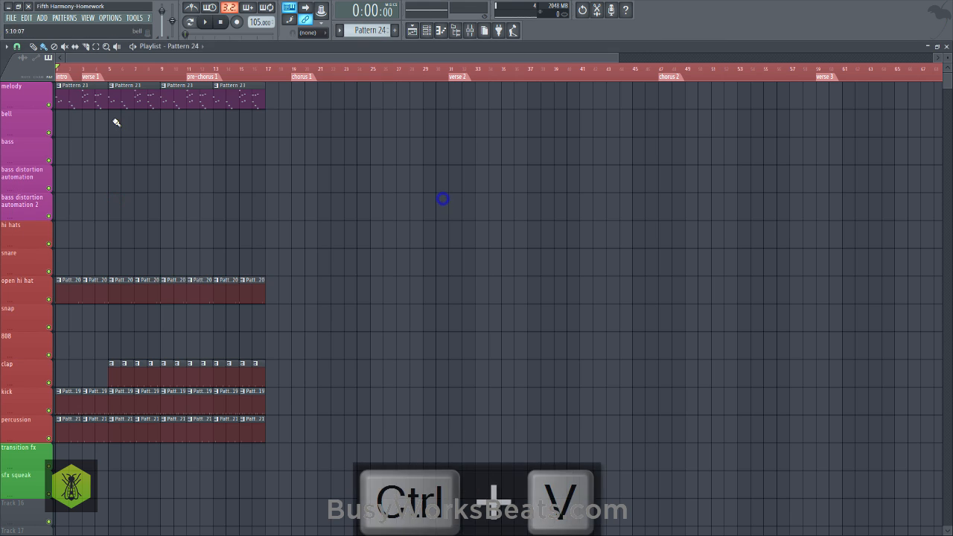
pyautogui.press('ctrl+v')
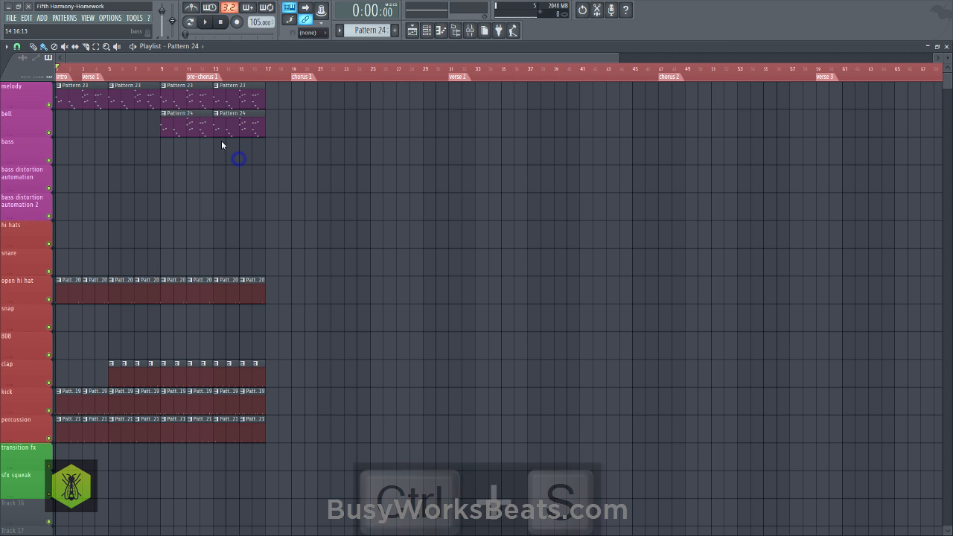
pyautogui.press('Ctrl+S')
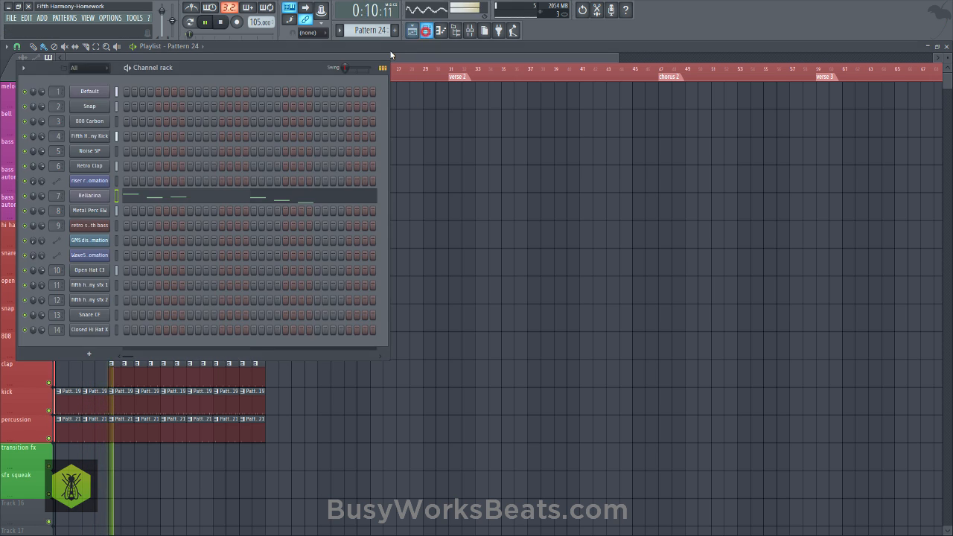
# Stop playback and switch to a new empty Pattern 25
pyautogui.click(218, 23)
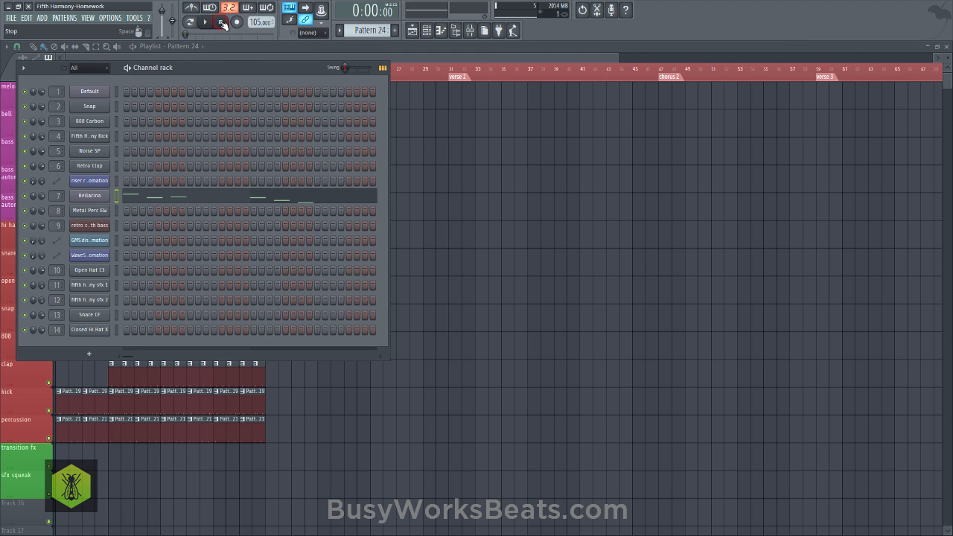
pyautogui.click(223, 22)
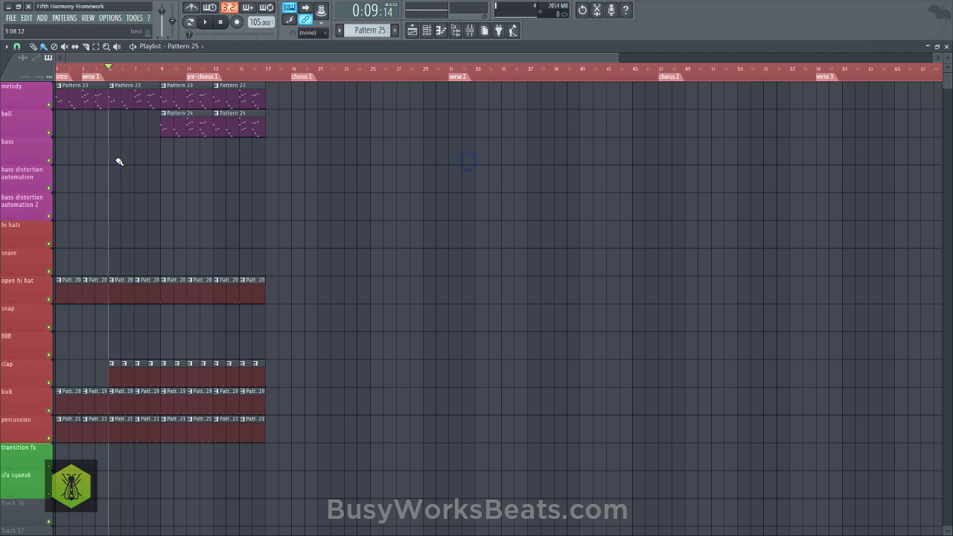
# Place a Pattern 25 clip on the bass track at bar 5 and stretch it
pyautogui.click(120, 153)
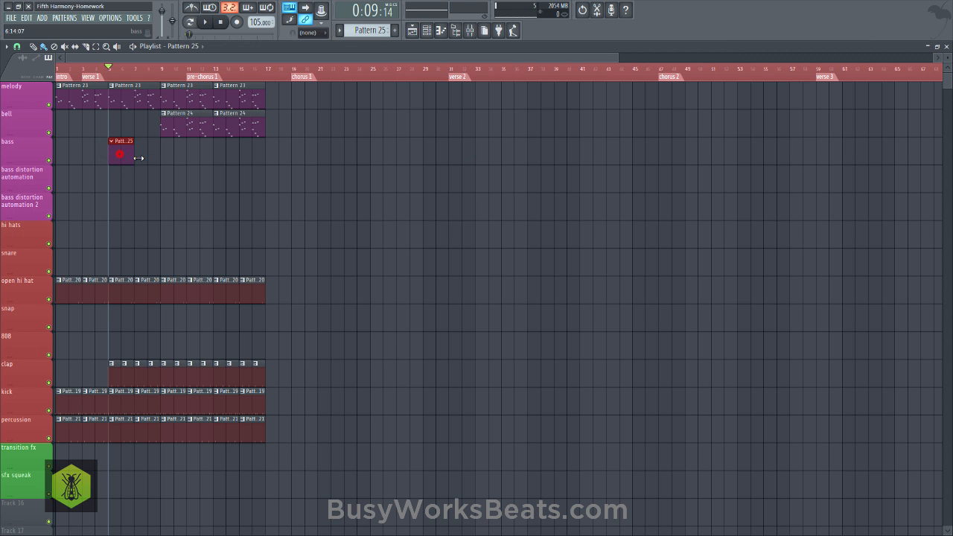
pyautogui.moveTo(134, 153); pyautogui.dragTo(164, 152)
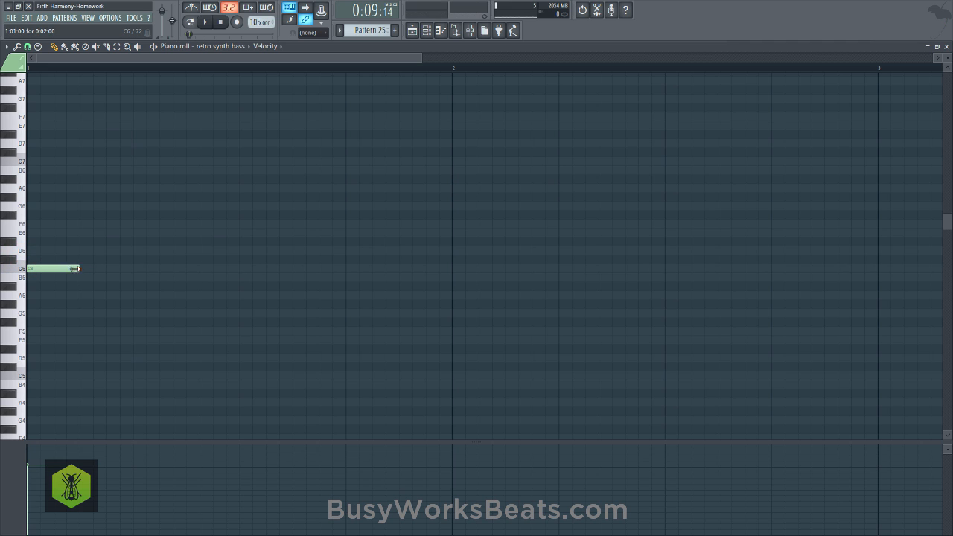
# Draw the descending retro synth bass notes, including F6, D#6 and D6, then select them
pyautogui.click(65, 242)
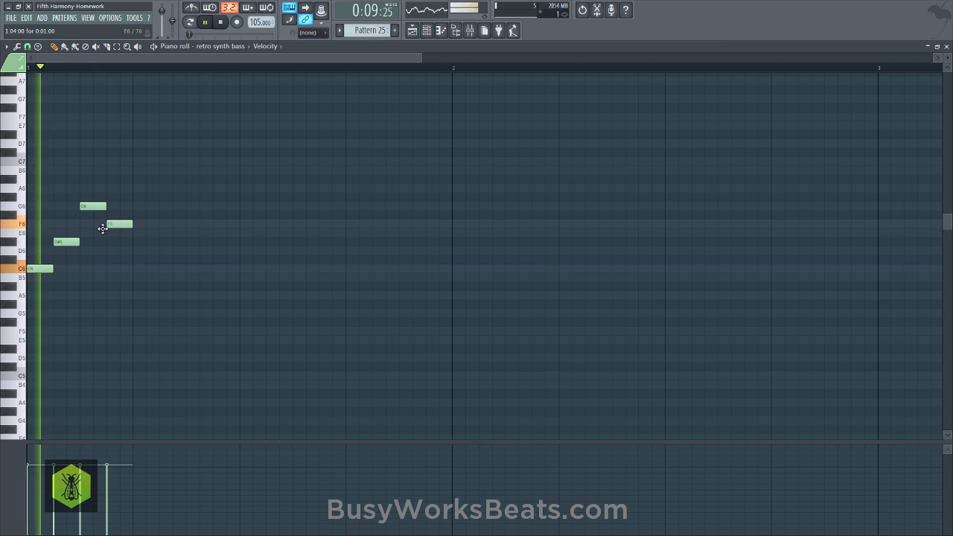
pyautogui.moveTo(125, 224); pyautogui.dragTo(223, 225)
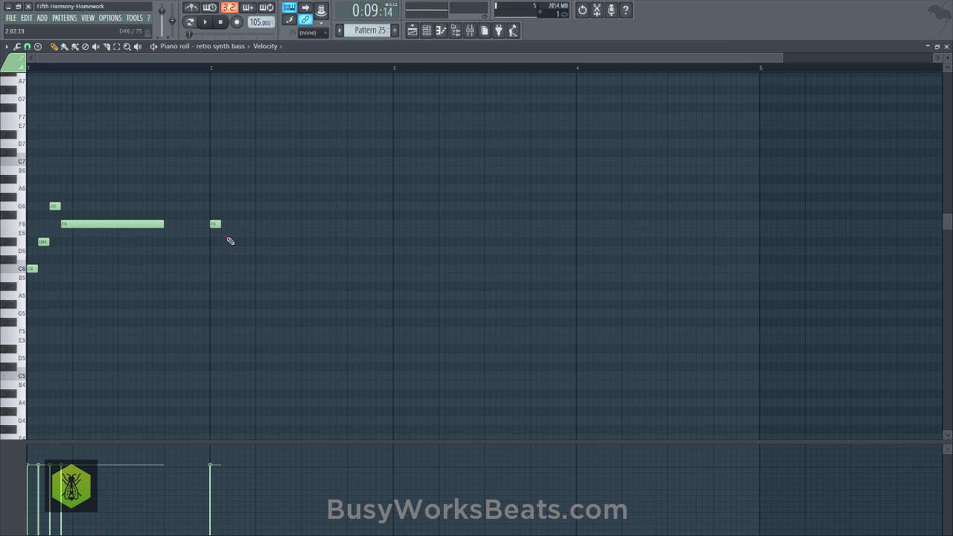
pyautogui.click(230, 251)
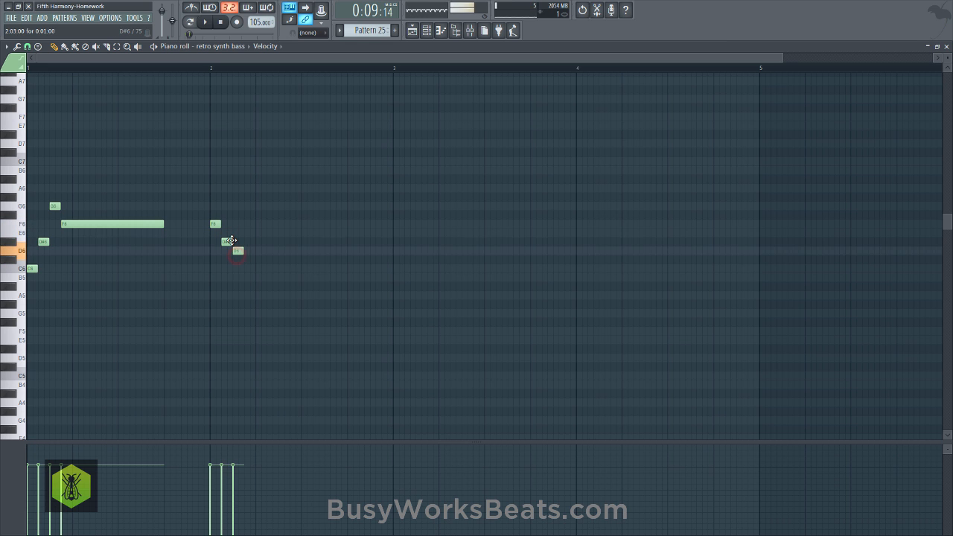
pyautogui.moveTo(246, 277); pyautogui.dragTo(346, 277)
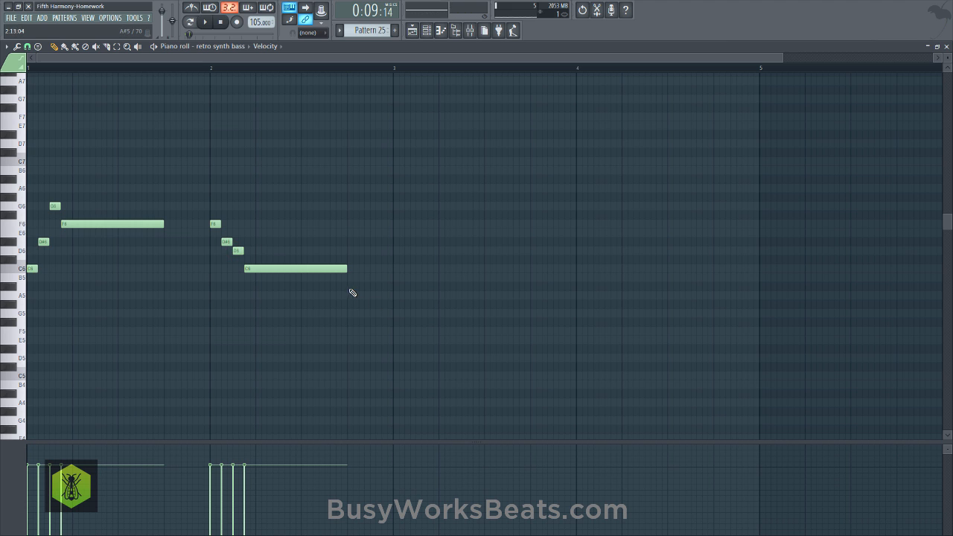
pyautogui.click(348, 313)
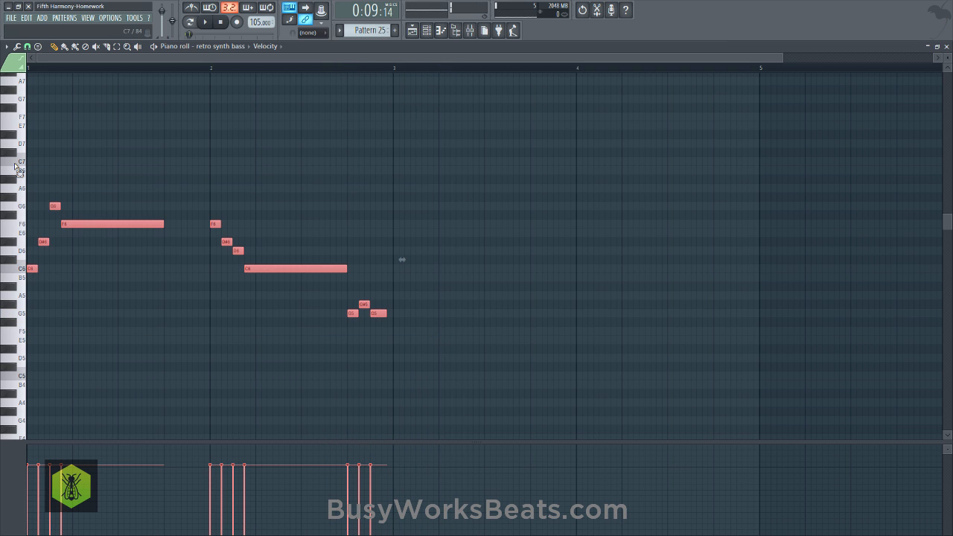
# Transpose the bass notes an octave down, add bar-3 notes ending on a long C6, and save
pyautogui.press('ctrl+down')
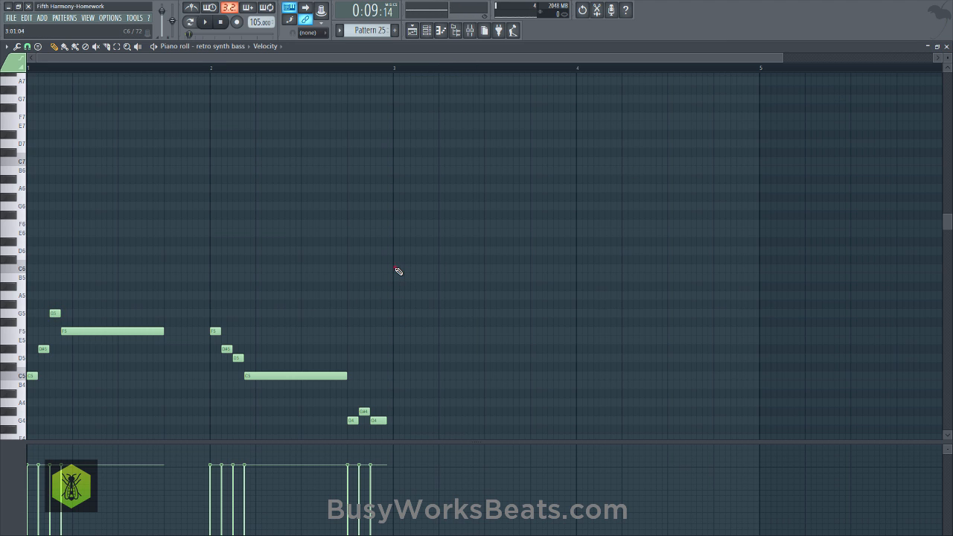
pyautogui.click(397, 287)
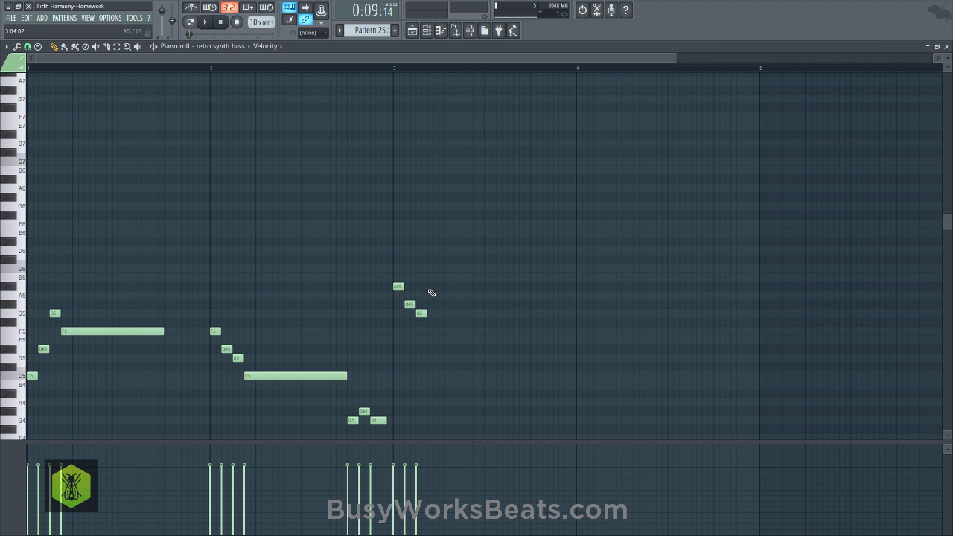
pyautogui.moveTo(414, 305); pyautogui.dragTo(514, 305)
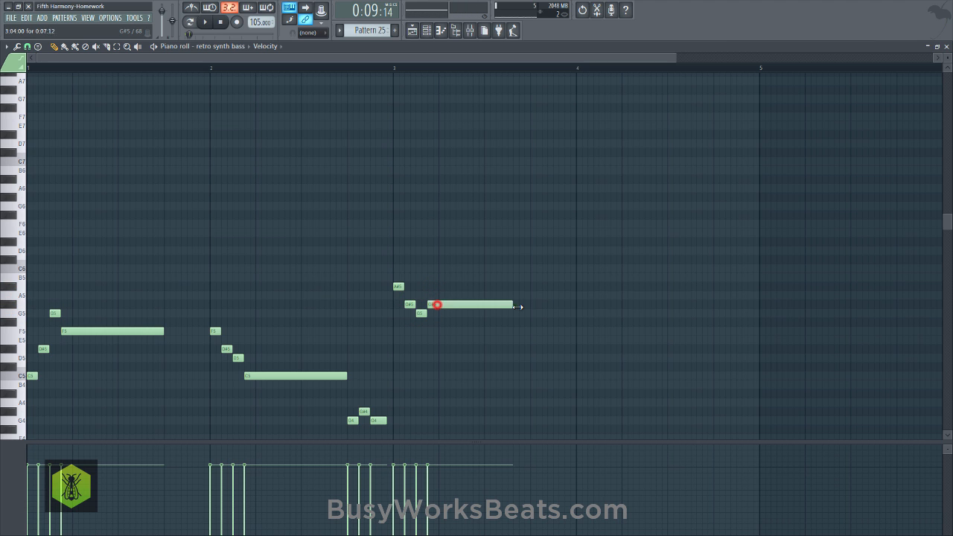
pyautogui.moveTo(511, 305); pyautogui.dragTo(531, 305)
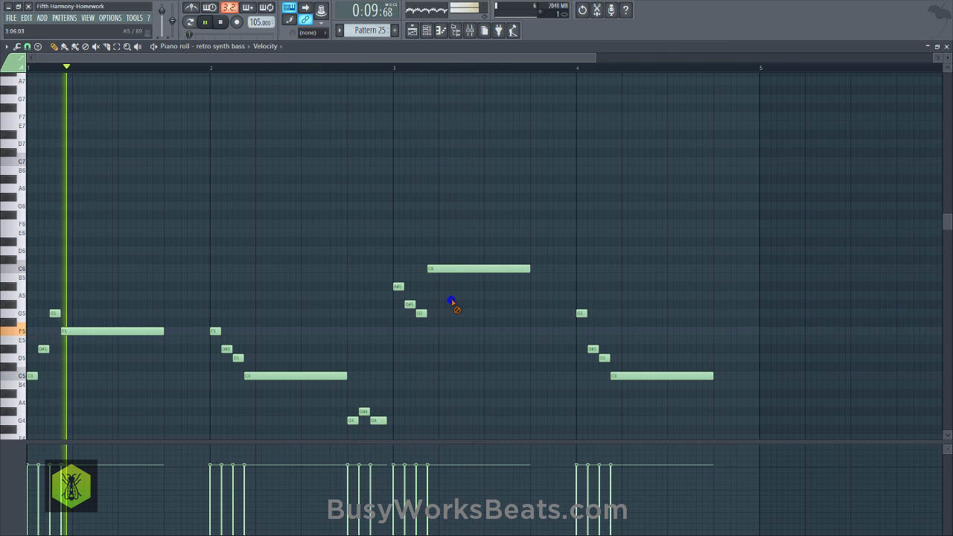
pyautogui.press('Ctrl+S')
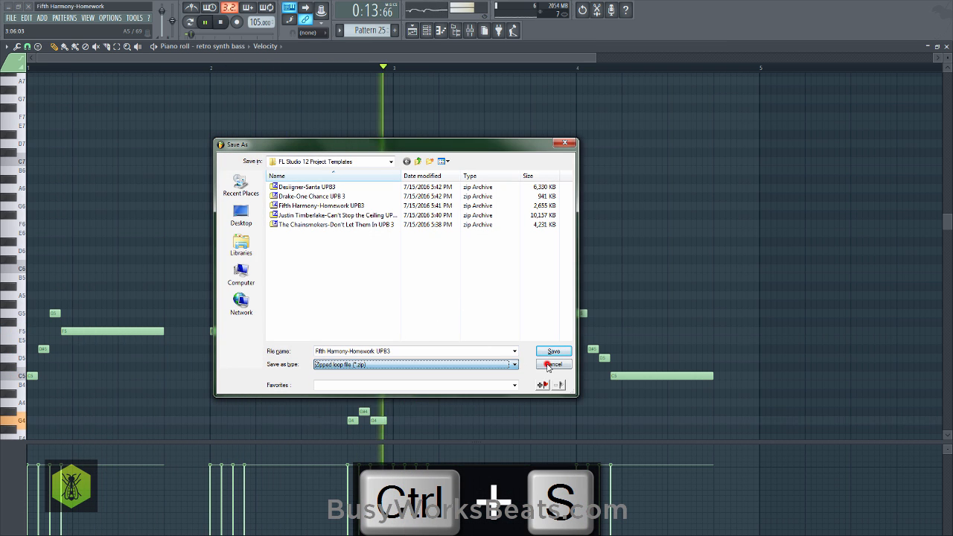
# Save the project as a FruityLoops .flp file after cancelling the first save dialog
pyautogui.click(554, 364)
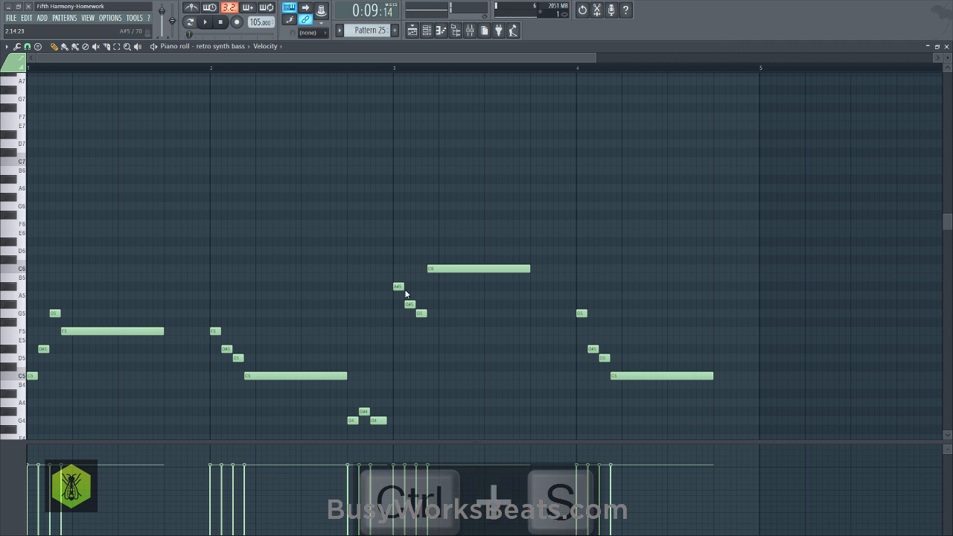
pyautogui.press('Ctrl+S')
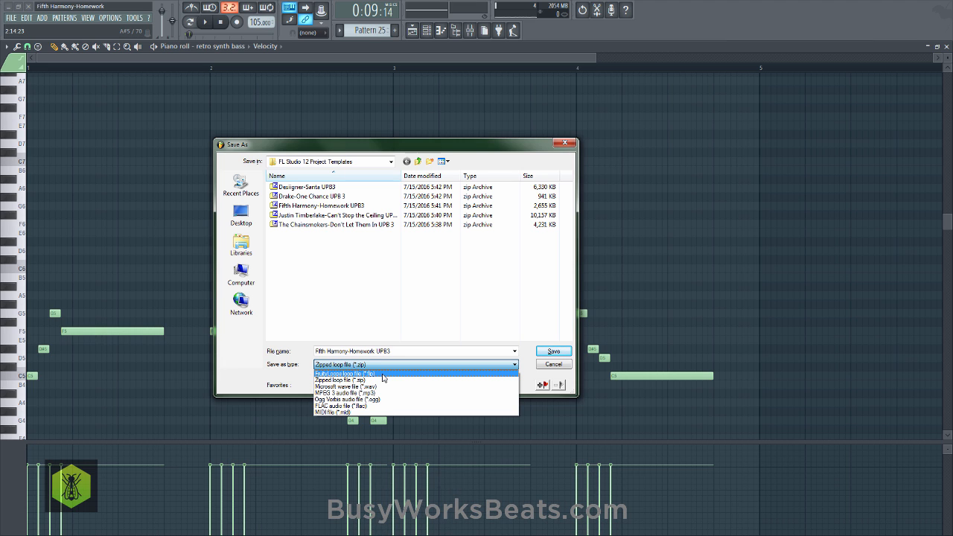
pyautogui.click(353, 373)
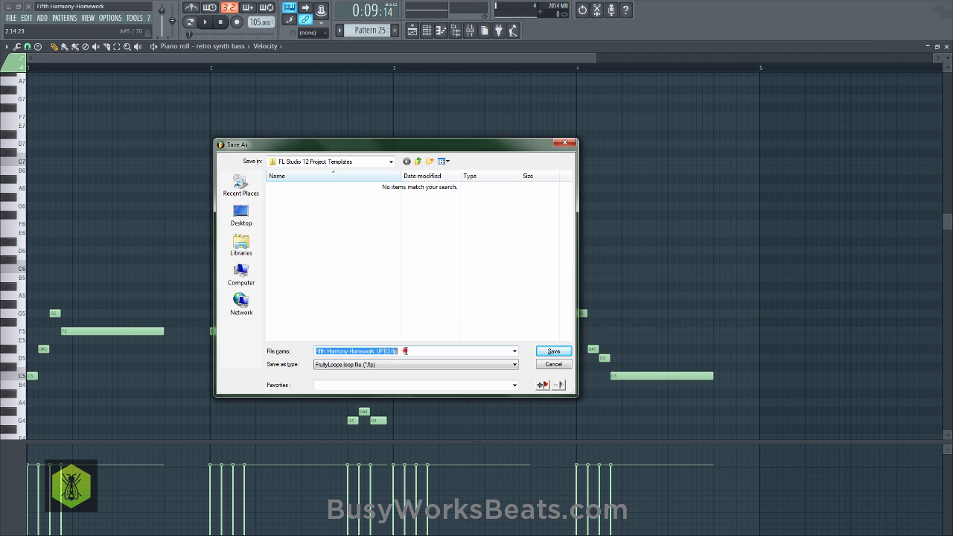
pyautogui.moveTo(554, 350)
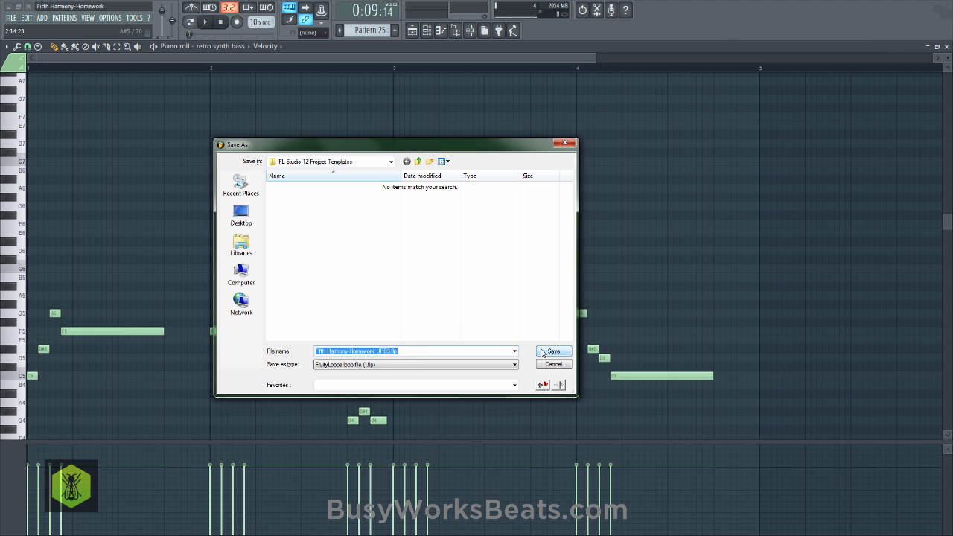
pyautogui.click(553, 351)
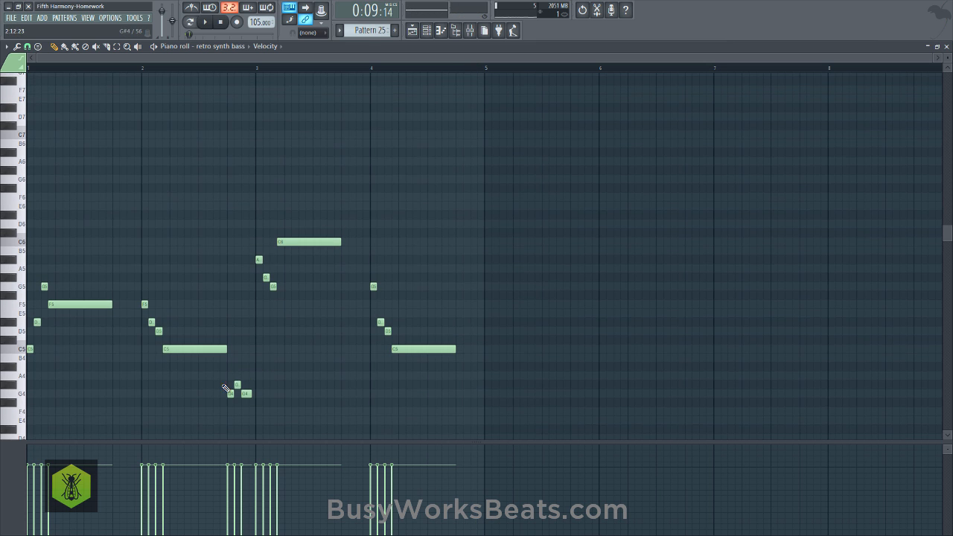
pyautogui.press('ctrl+z')
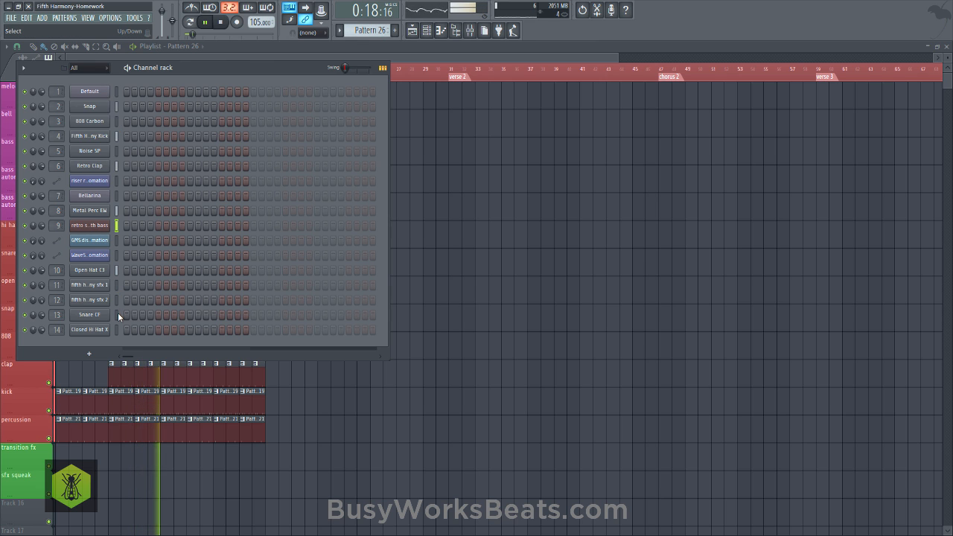
# Paint repeated Pattern 25 clips on the bass track from bar 5 to bar 17
pyautogui.click(125, 314)
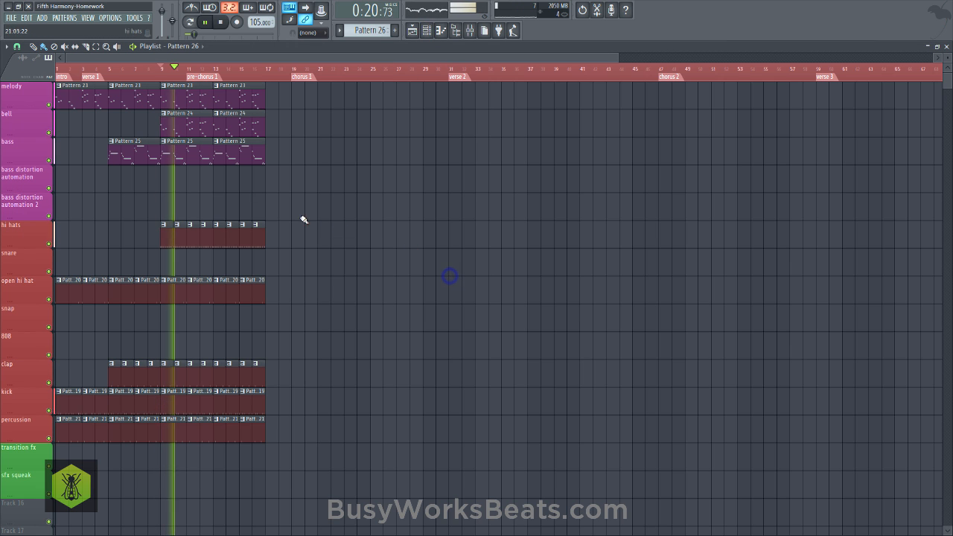
pyautogui.click(184, 66)
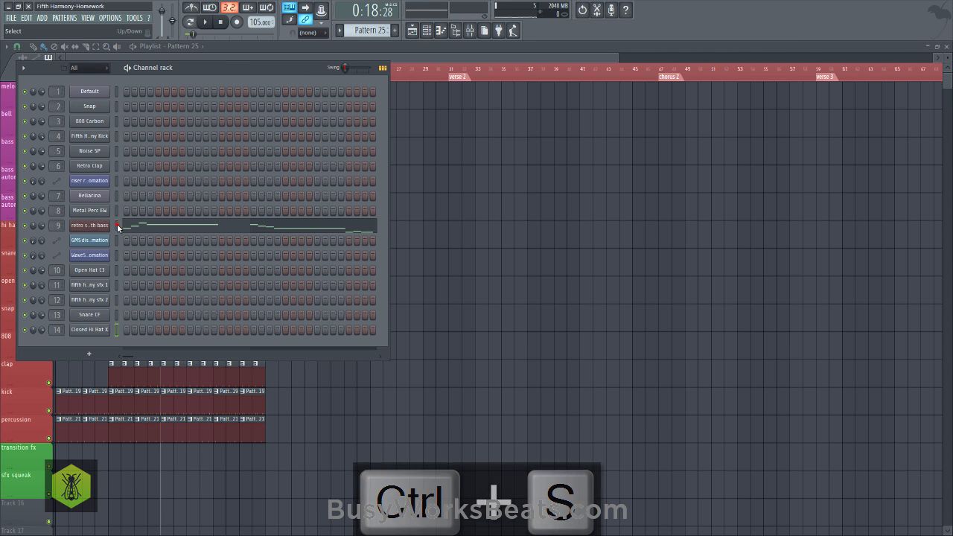
# Select the retro synth bass channel and set up Pattern 27 with the pasted bass notes
pyautogui.click(366, 30)
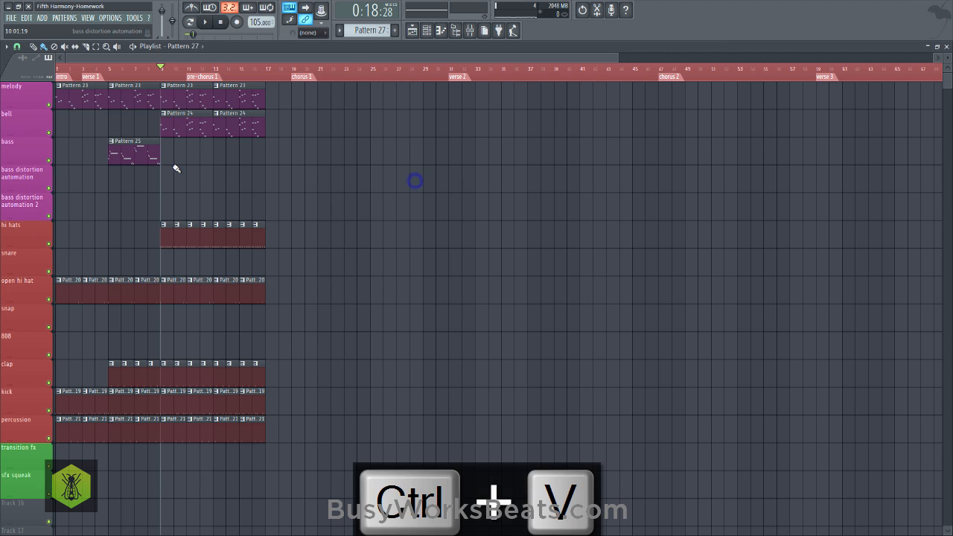
pyautogui.moveTo(160, 203)
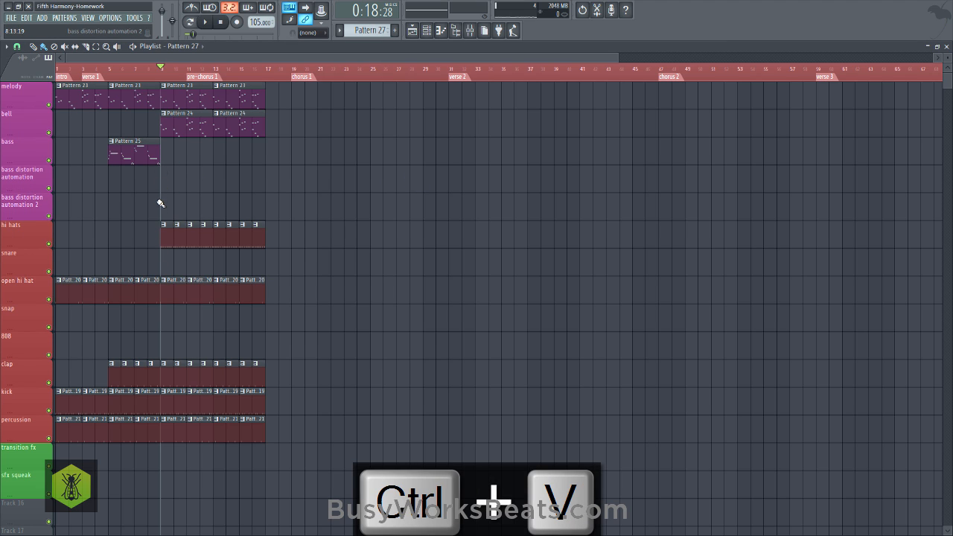
pyautogui.click(186, 341)
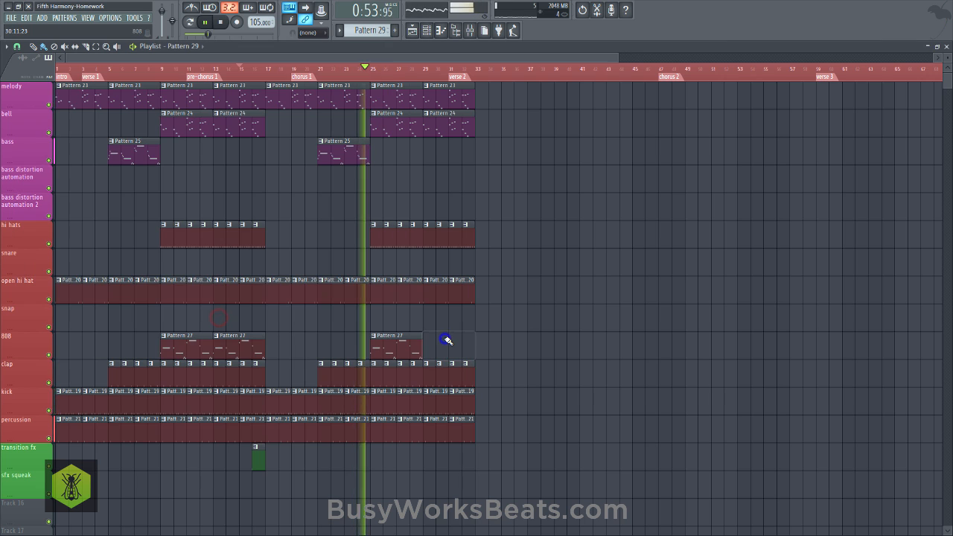
# Fill the later sections through bar 33, including 808 Pattern 27 clips, and stop playback
pyautogui.press('Ctrl+Z')
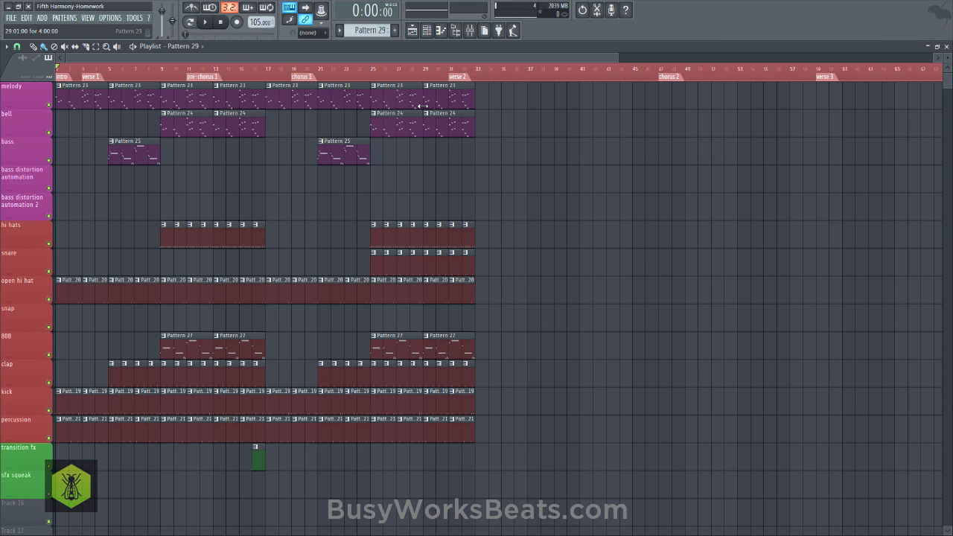
pyautogui.moveTo(442, 104)
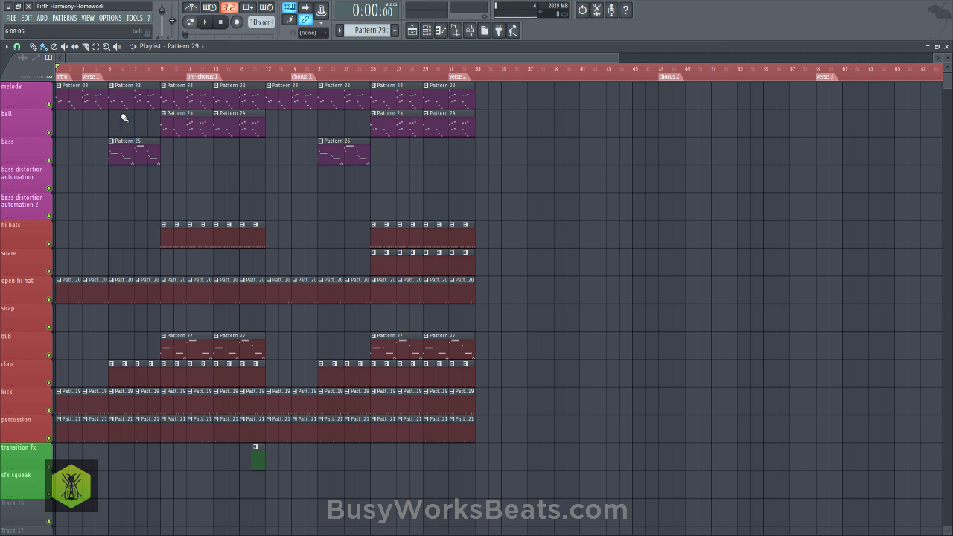
# Shift the bell, hi hat and 808 clips to start at chorus 1 (bar 19)
pyautogui.press('ctrl+a')
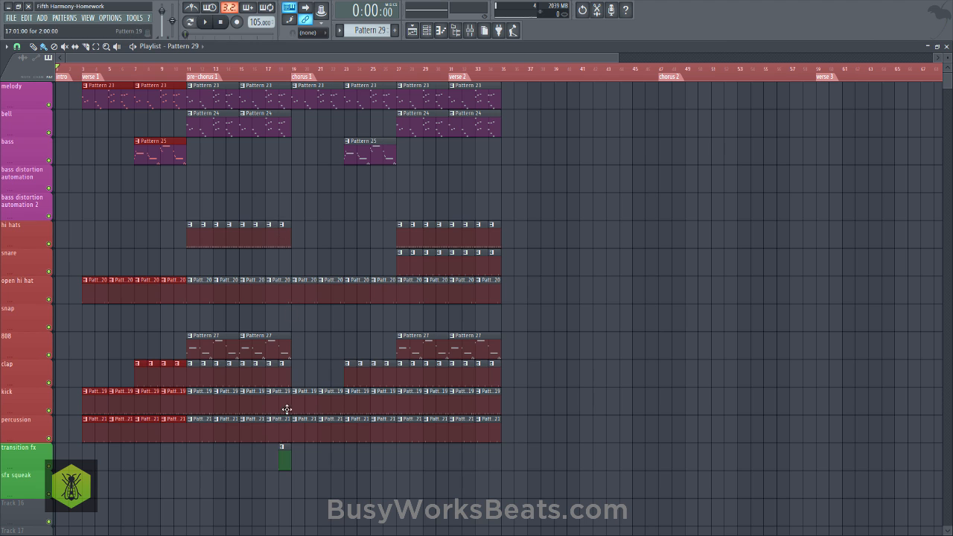
pyautogui.moveTo(185, 142); pyautogui.dragTo(284, 469)
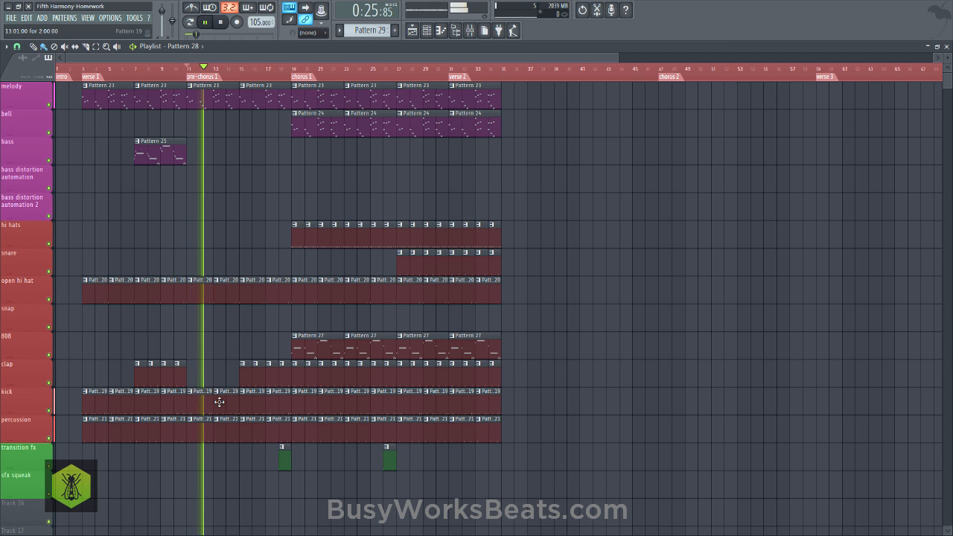
pyautogui.press('Ctrl+Z')
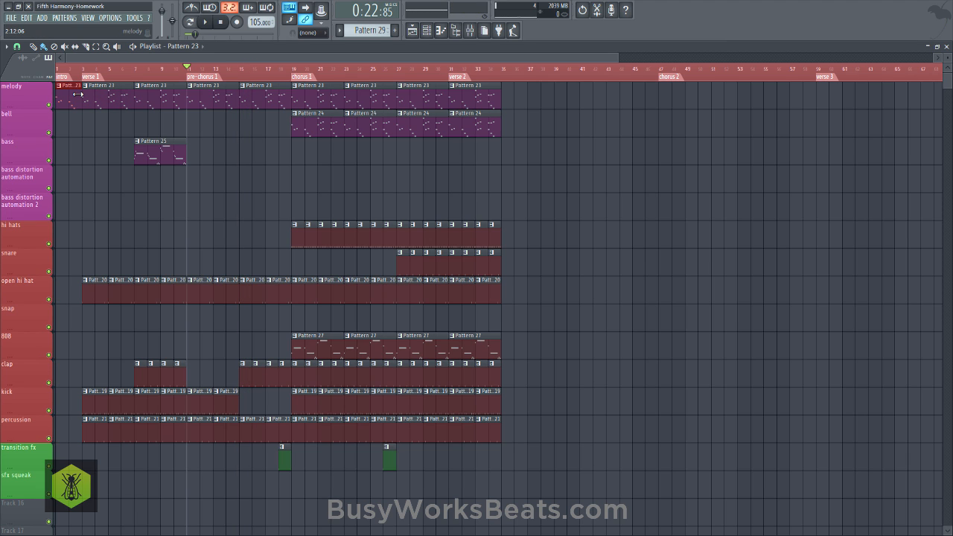
# Add an intro melody clip, remove pre-chorus kicks, end tracks at bar 31, add transition fx
pyautogui.click(219, 22)
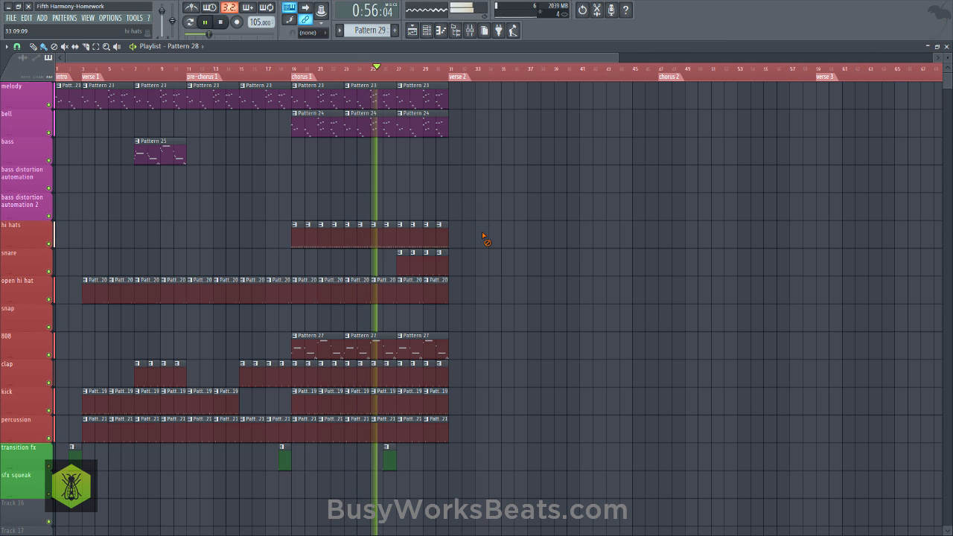
# Rename Track 16 to 'vocal'
pyautogui.rightClick(19, 478)
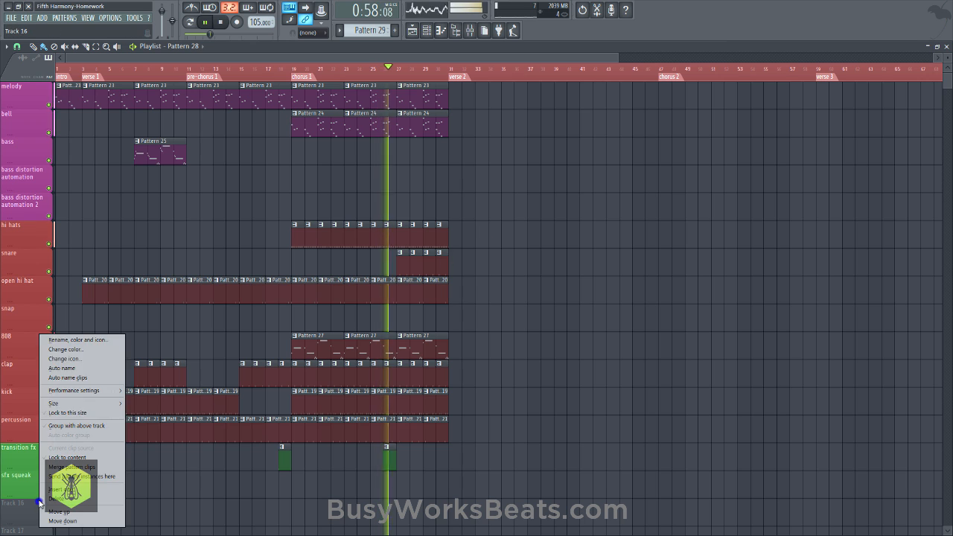
pyautogui.write('voa')
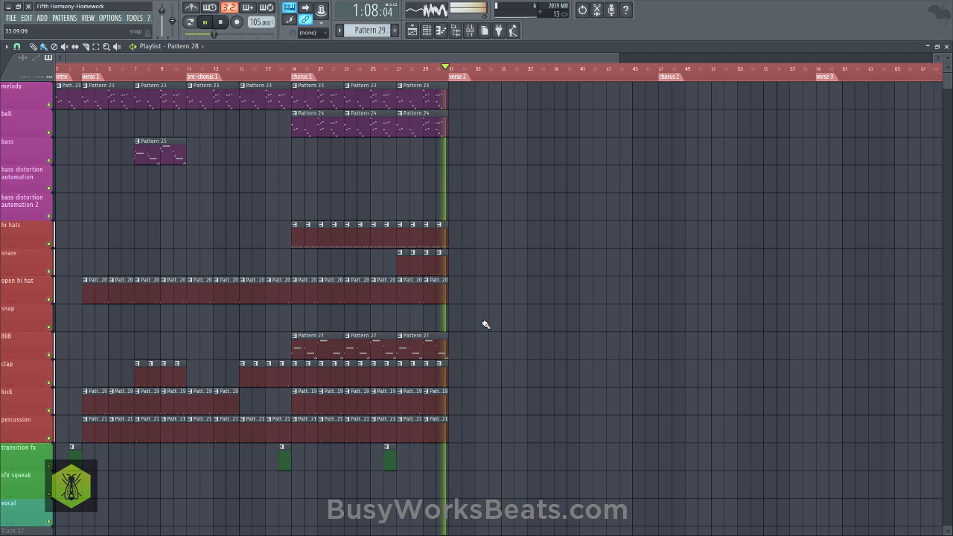
pyautogui.press('ctrl+s')
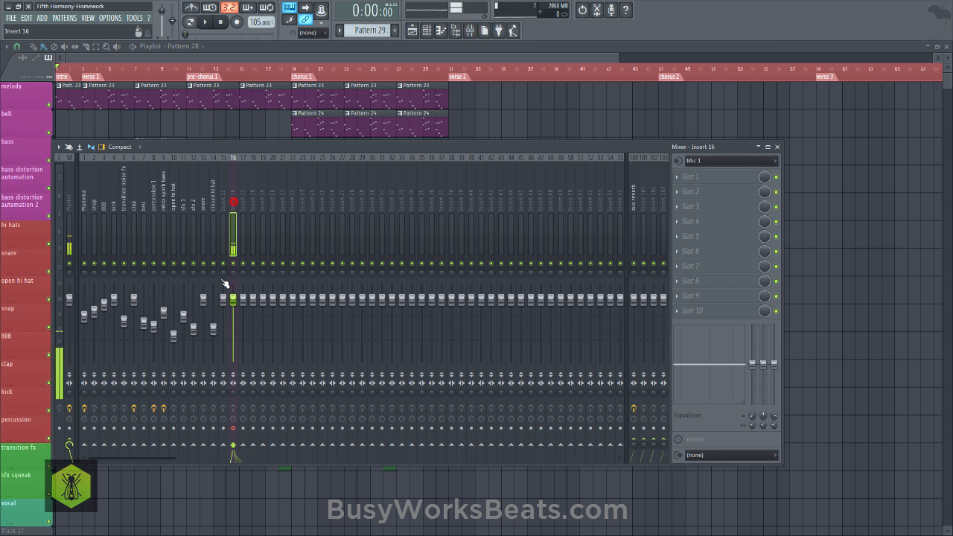
# Arm mixer insert 16 to record from Mic 1
pyautogui.click(778, 146)
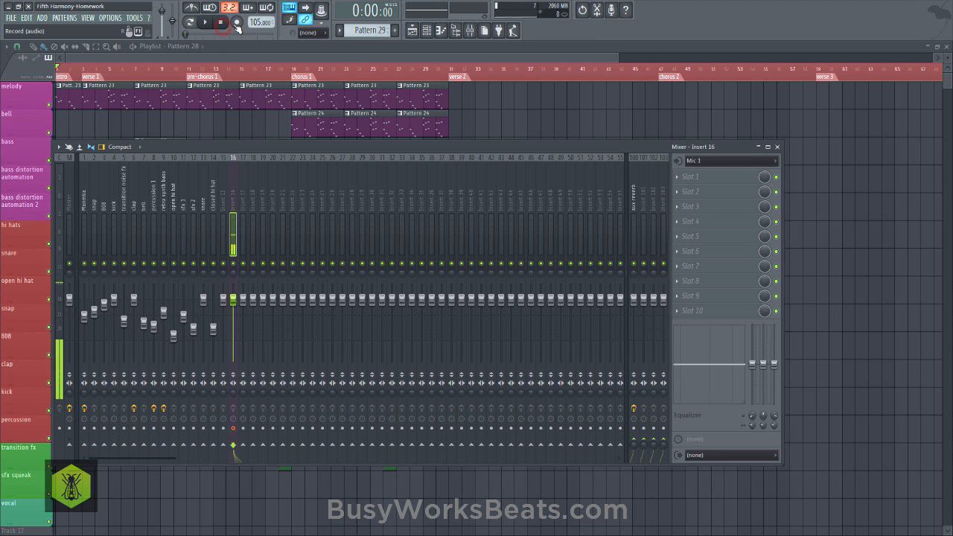
# Start recording audio directly into the playlist as an audio clip
pyautogui.click(221, 25)
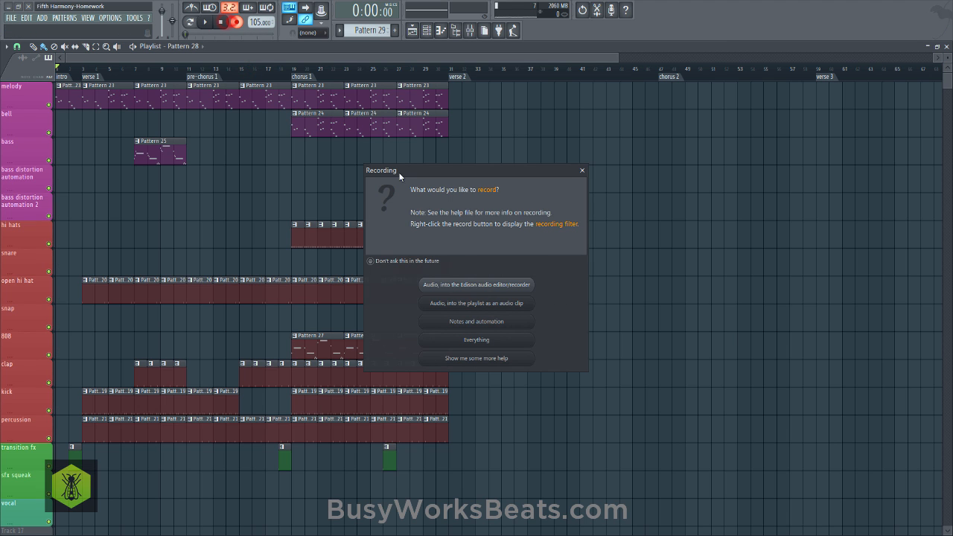
pyautogui.click(475, 304)
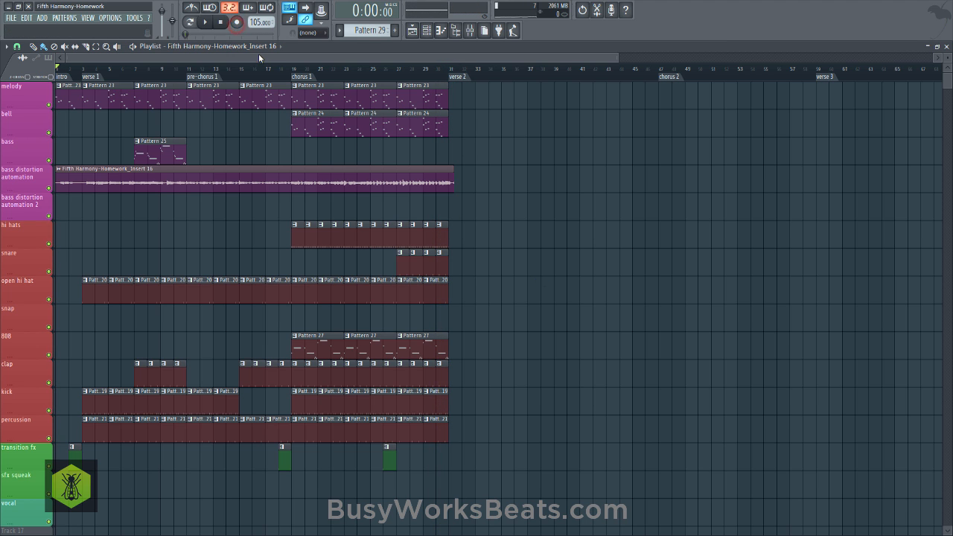
# Raise the vocal clip's time-stretching pitch knob in its sample settings, then close them
pyautogui.click(207, 22)
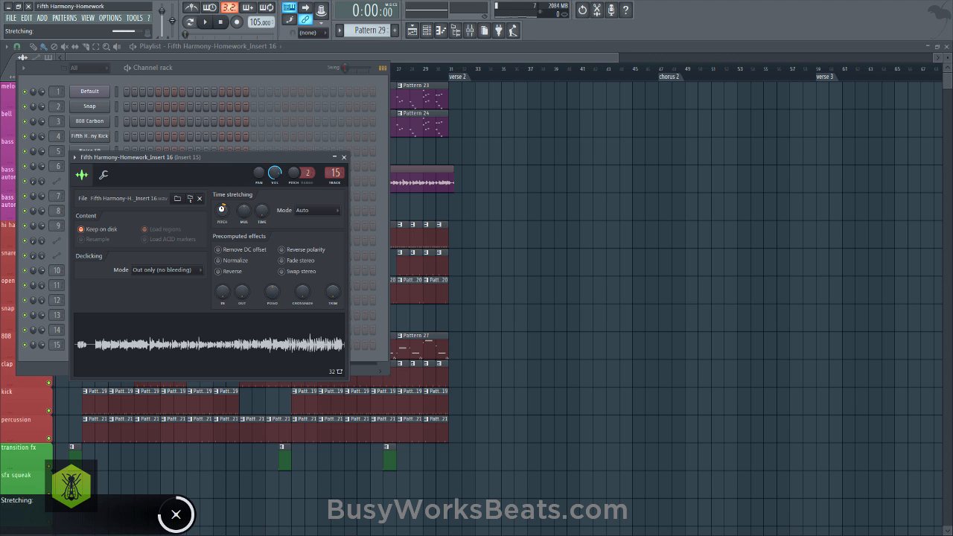
pyautogui.moveTo(222, 210); pyautogui.dragTo(221, 201)
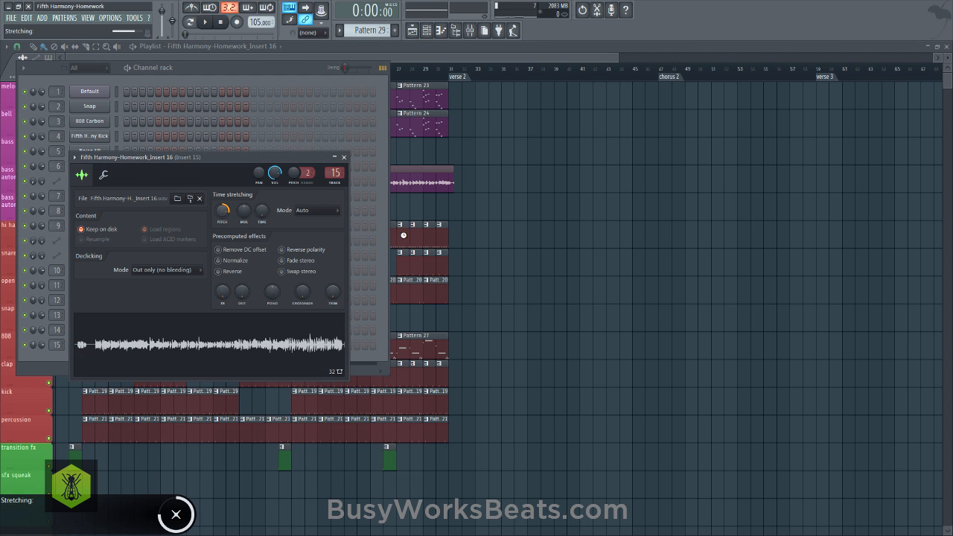
pyautogui.click(344, 157)
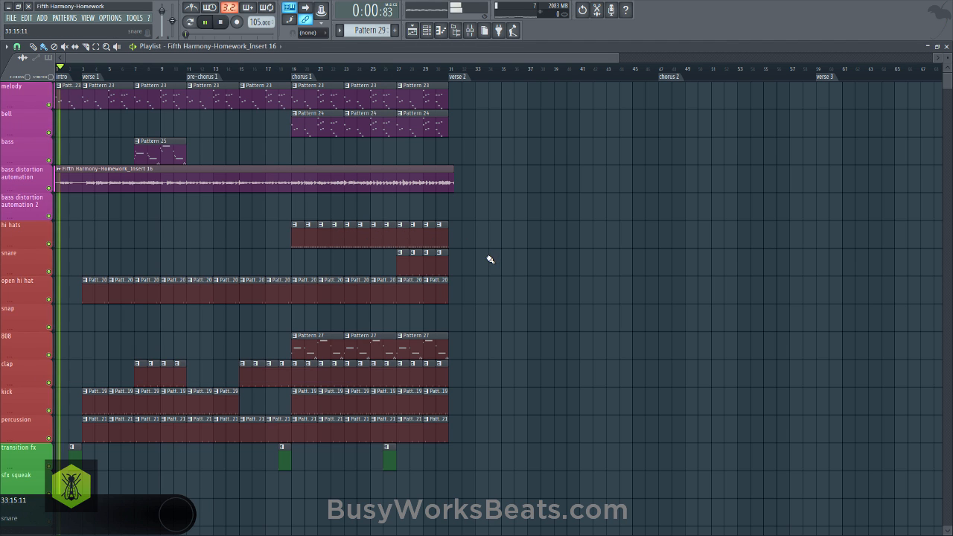
pyautogui.click(424, 31)
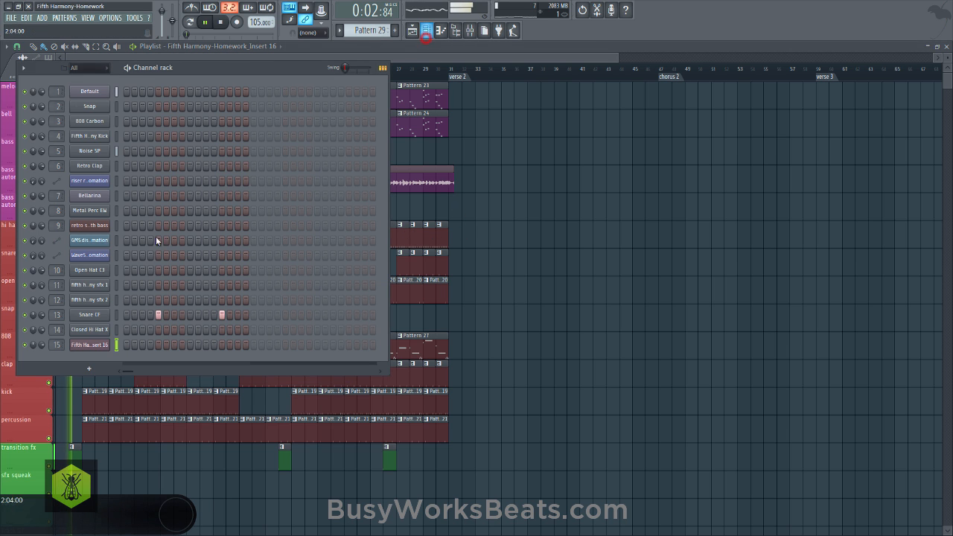
pyautogui.click(89, 345)
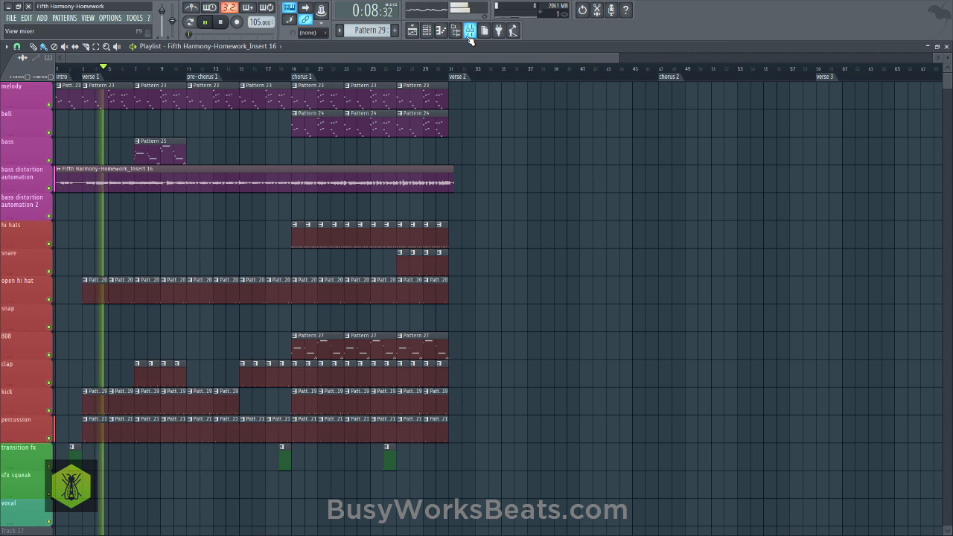
pyautogui.click(467, 30)
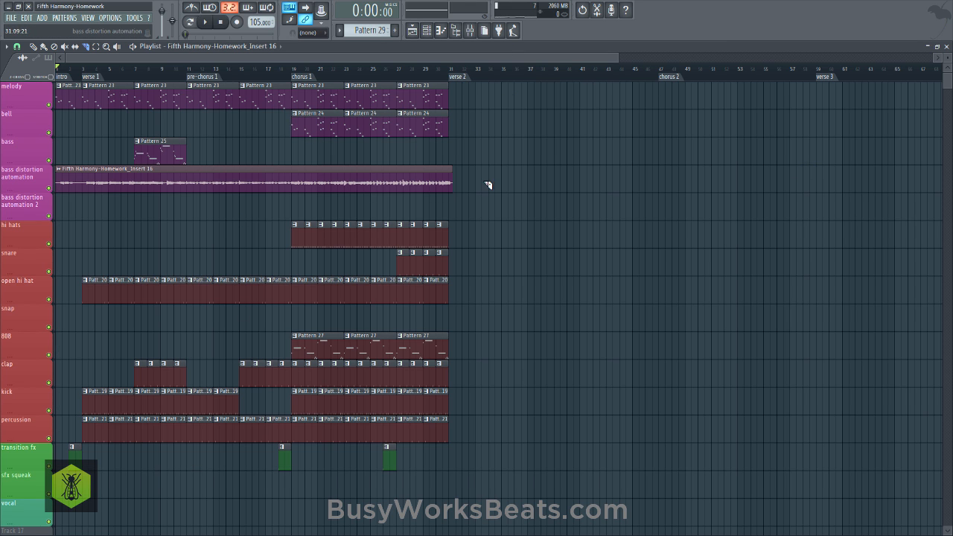
# Trim the Insert 16 audio clip's end to bar 31 on the bass distortion track
pyautogui.click(451, 179)
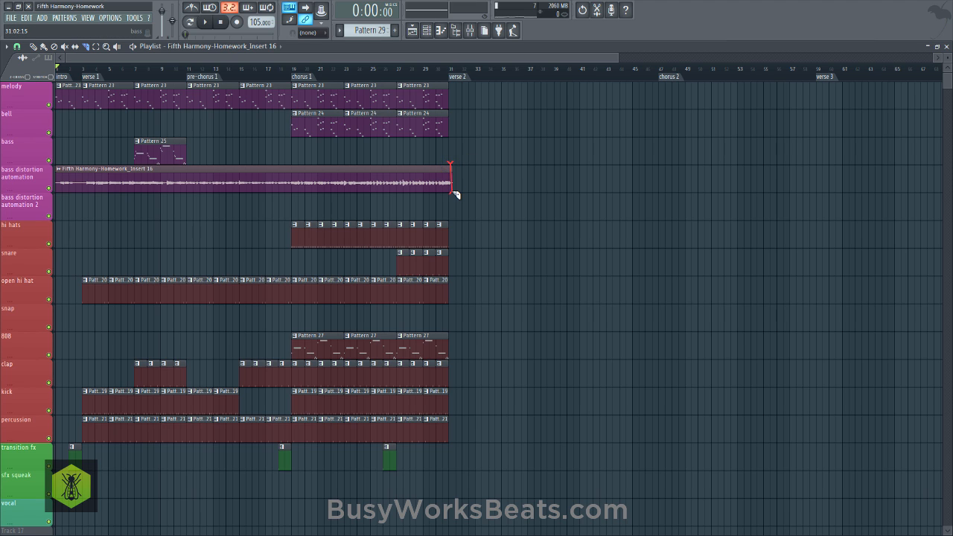